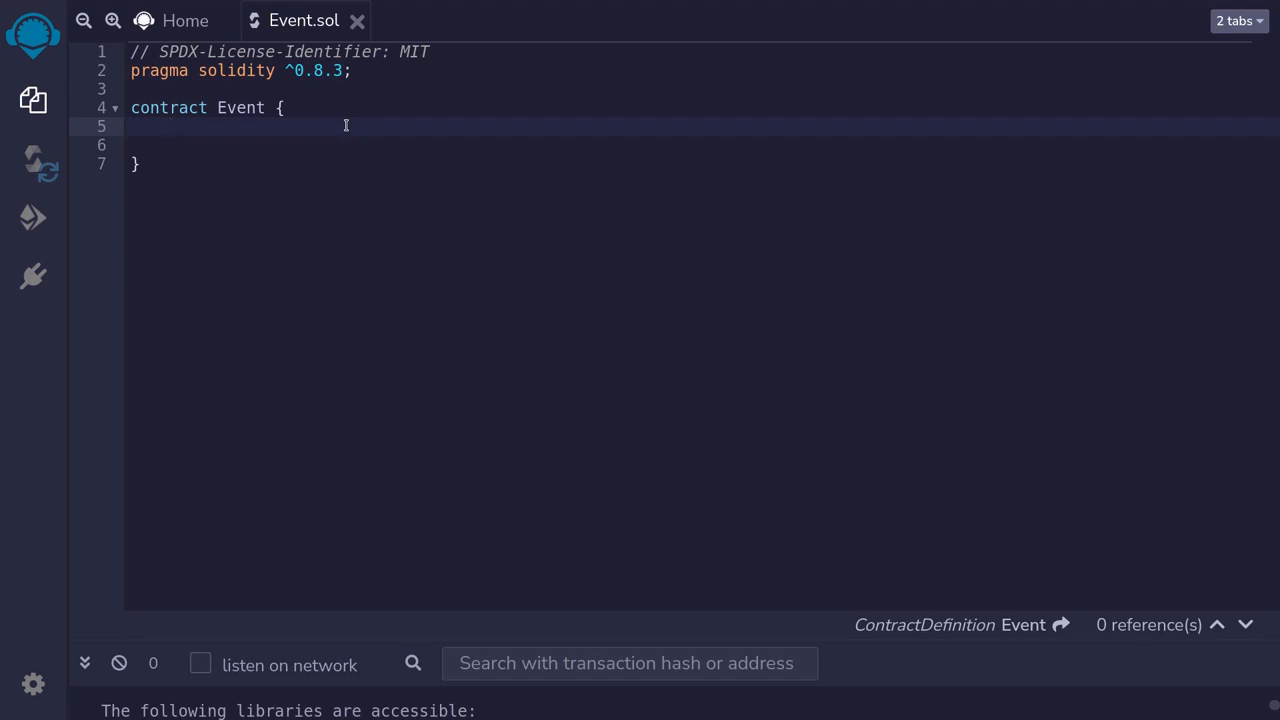
Declare 'event Log(string message, uint val);' inside the Event contract
type("event")
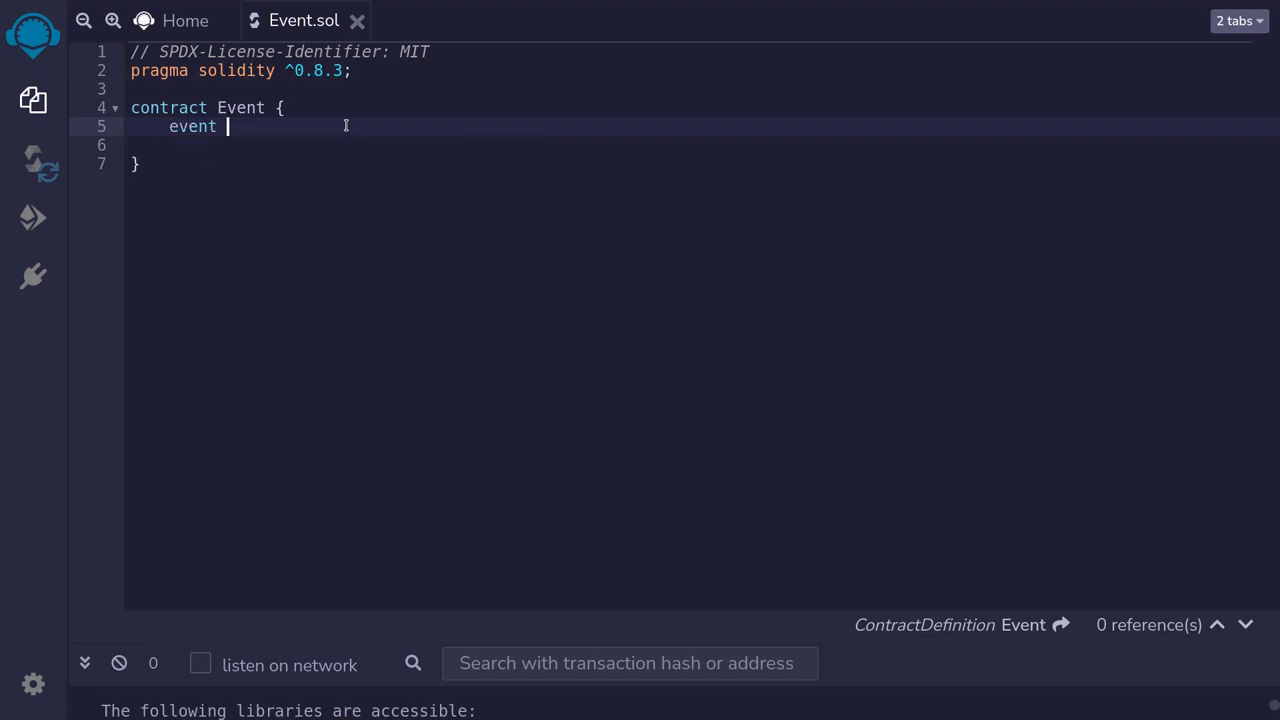
type("Log(")
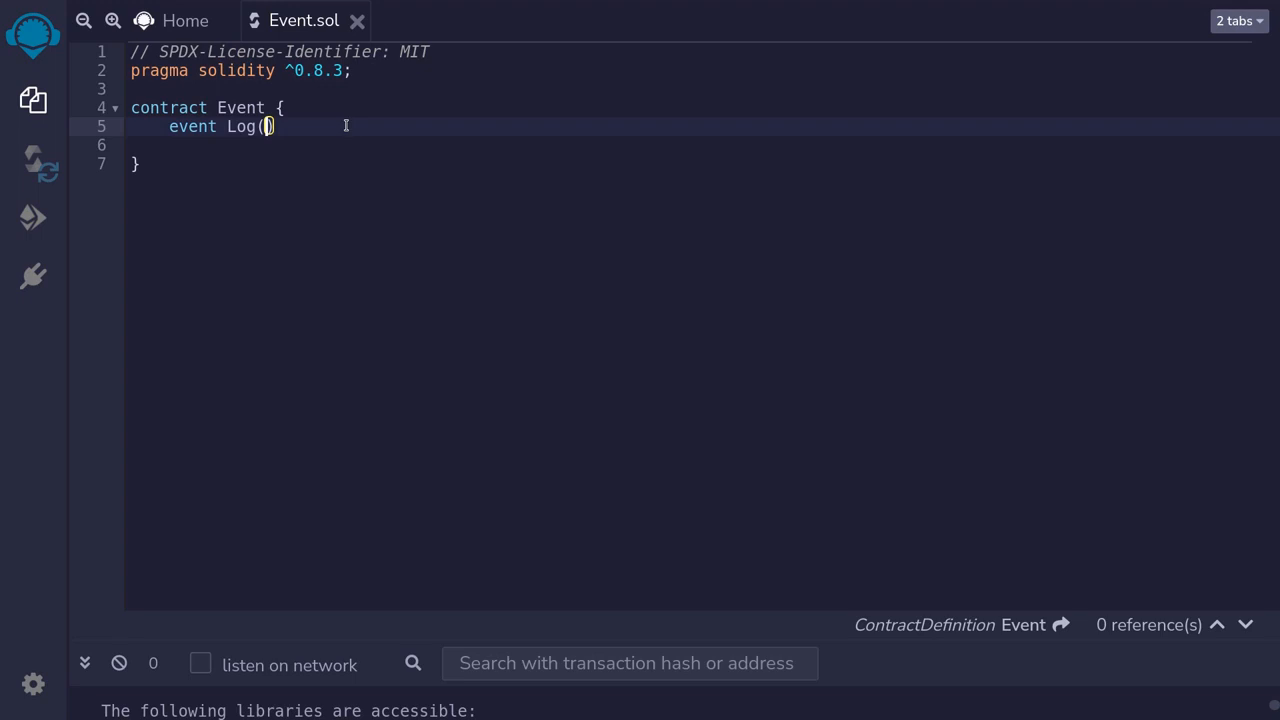
type("strin")
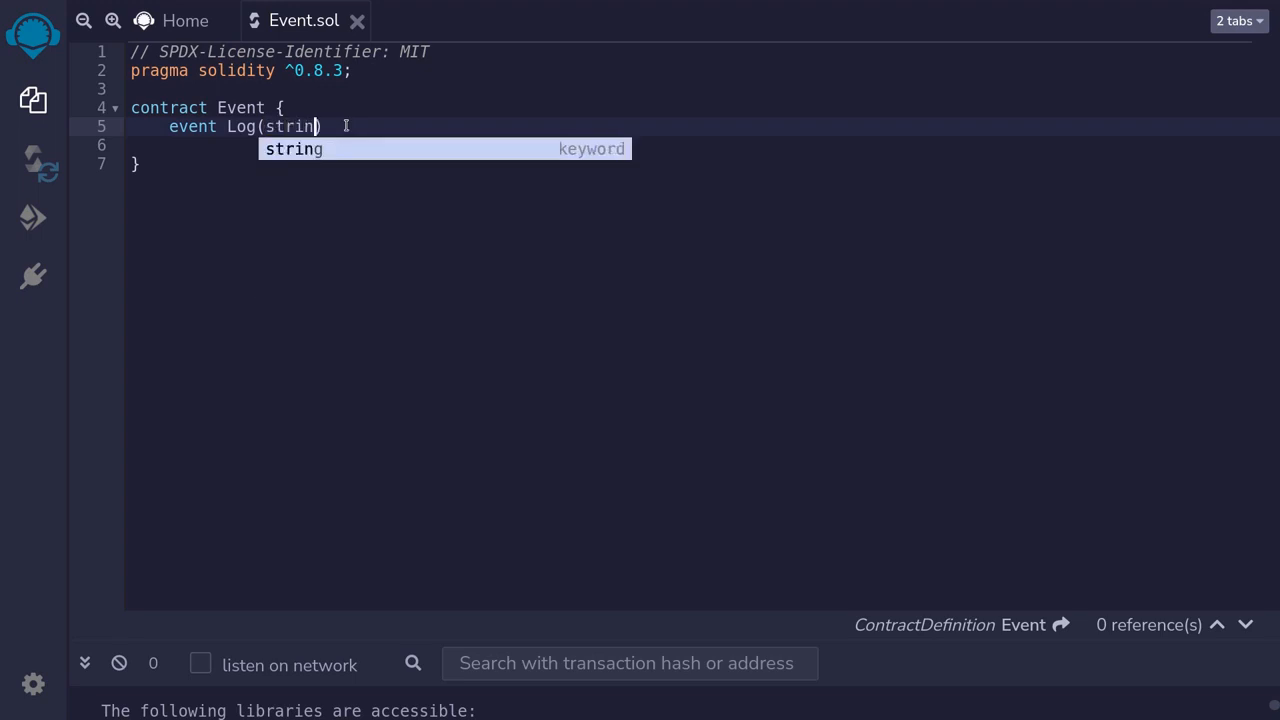
type("mes")
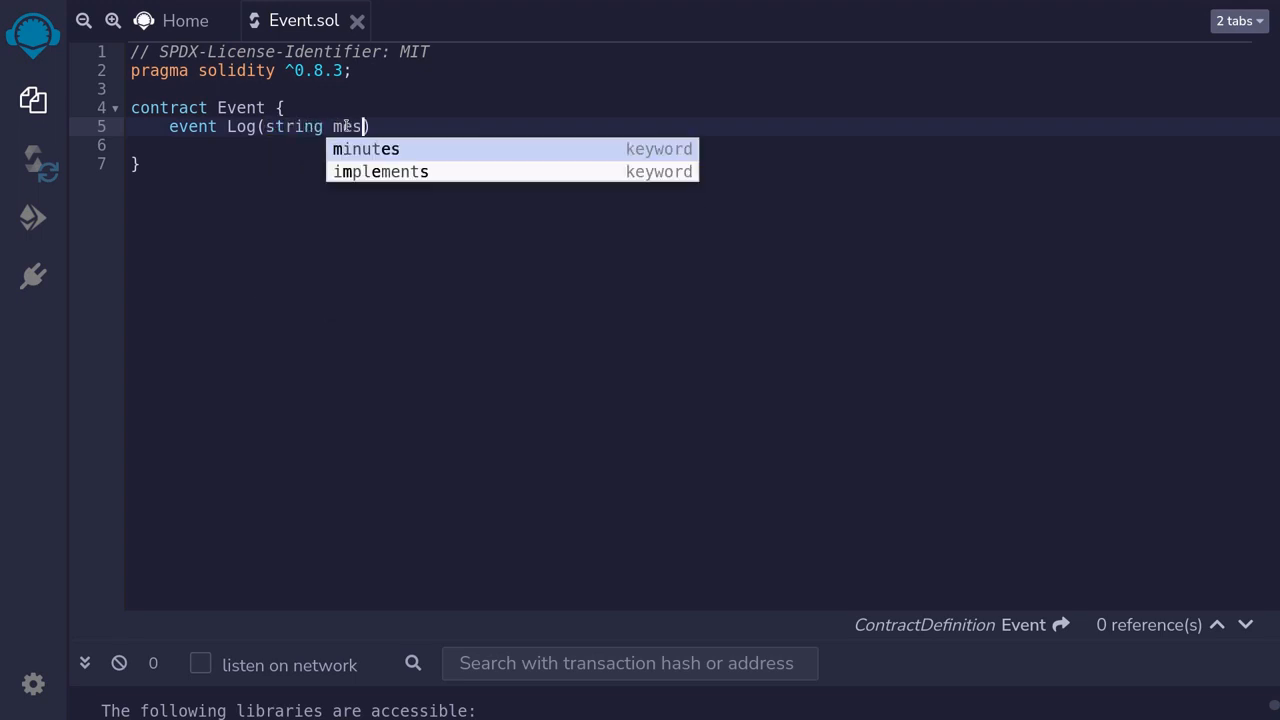
type("sage,")
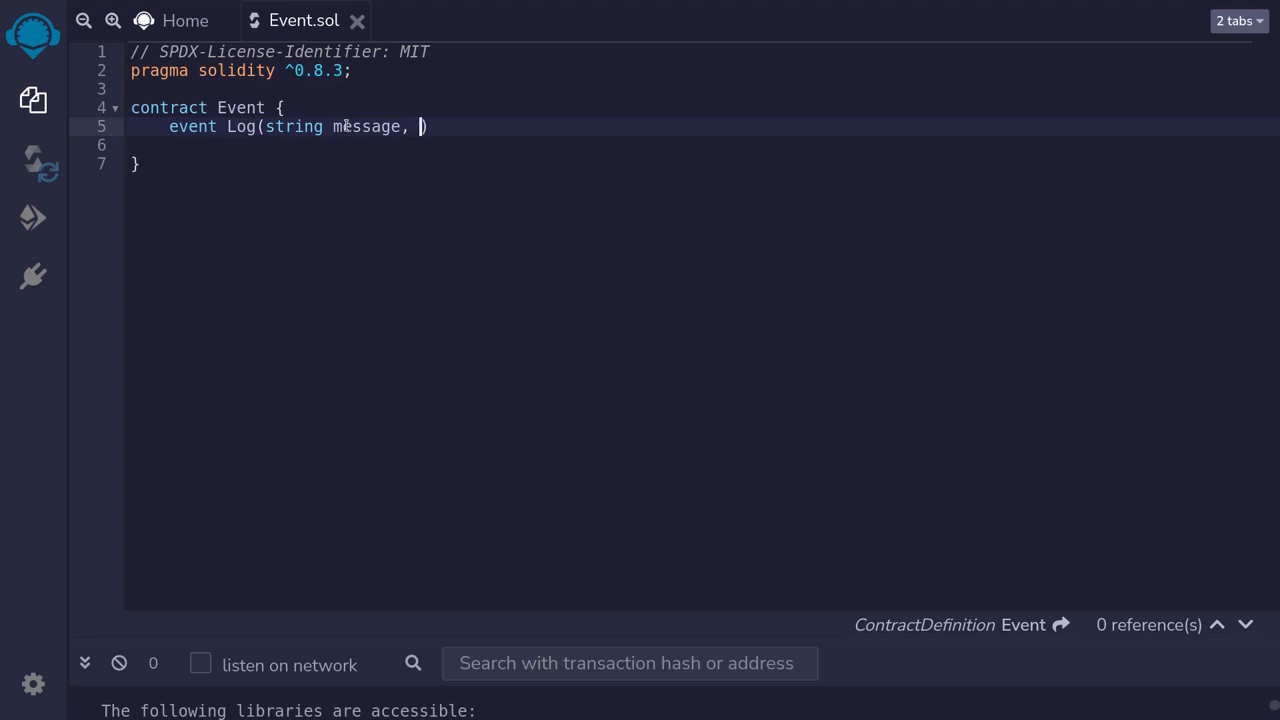
type("uint val")
left_click(705, 145)
type("function example() external {")
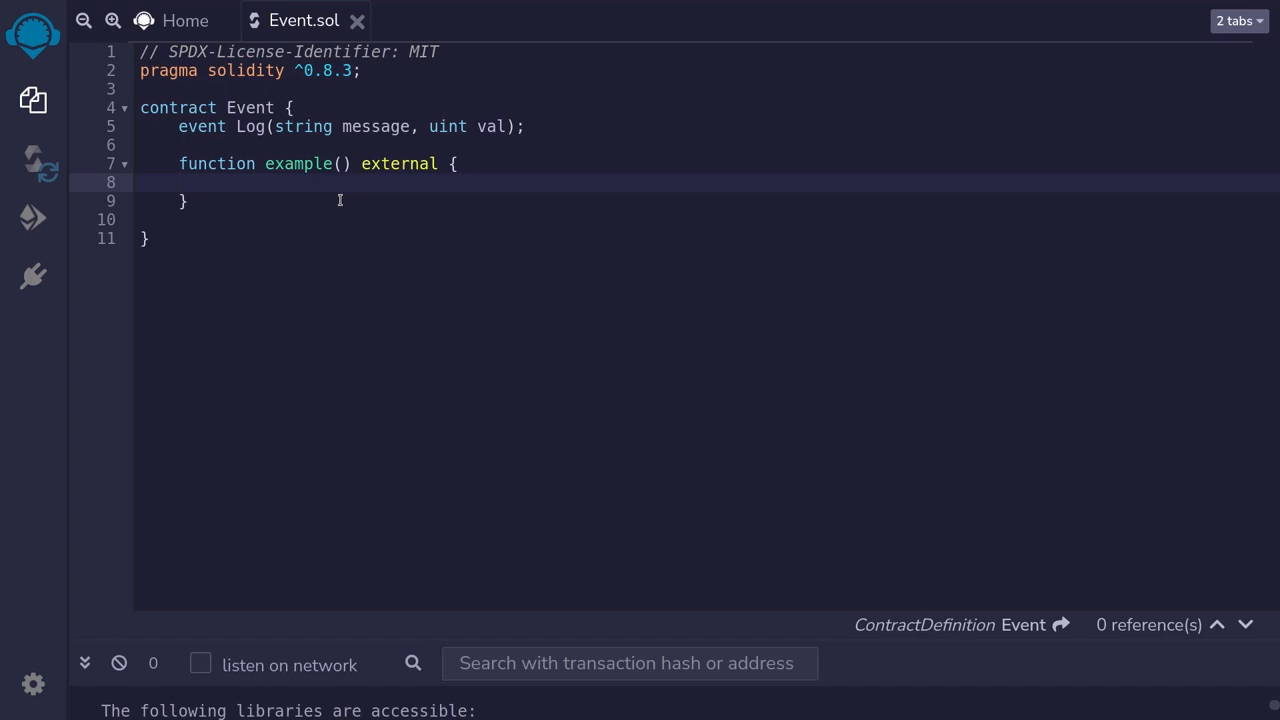
Make example() emit Log("foo", 1234)
type("emit")
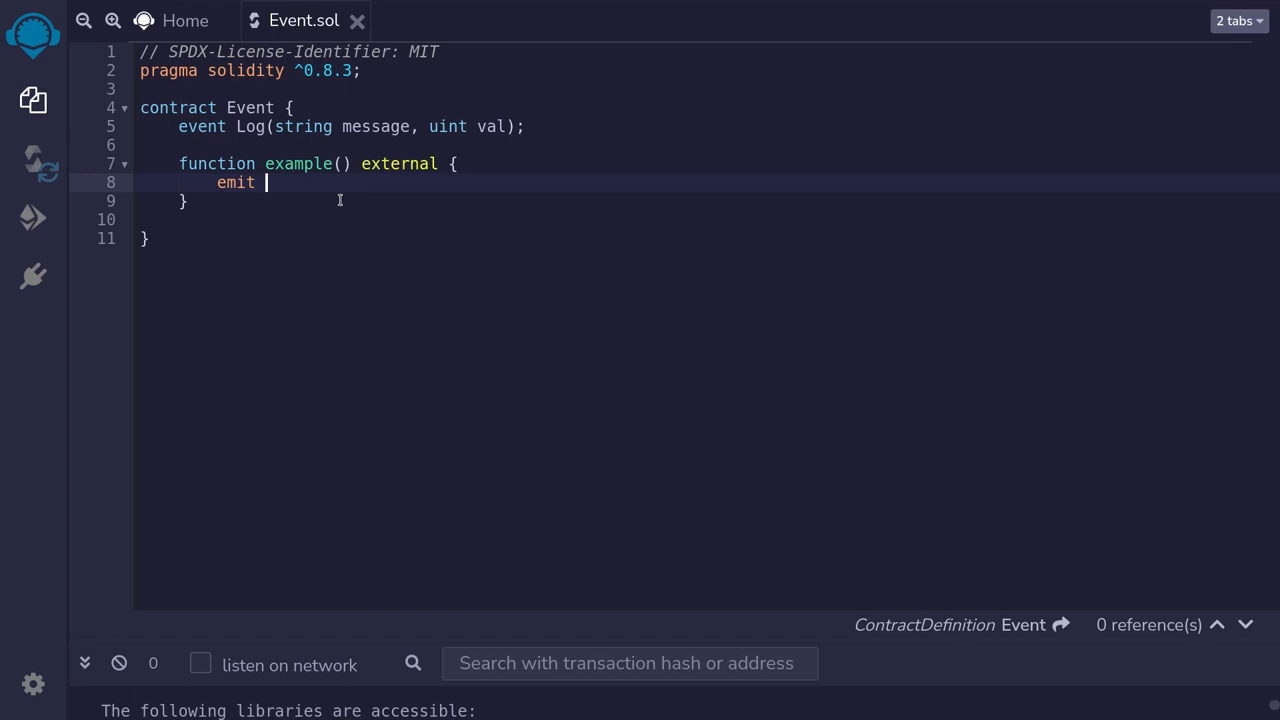
type("Log")
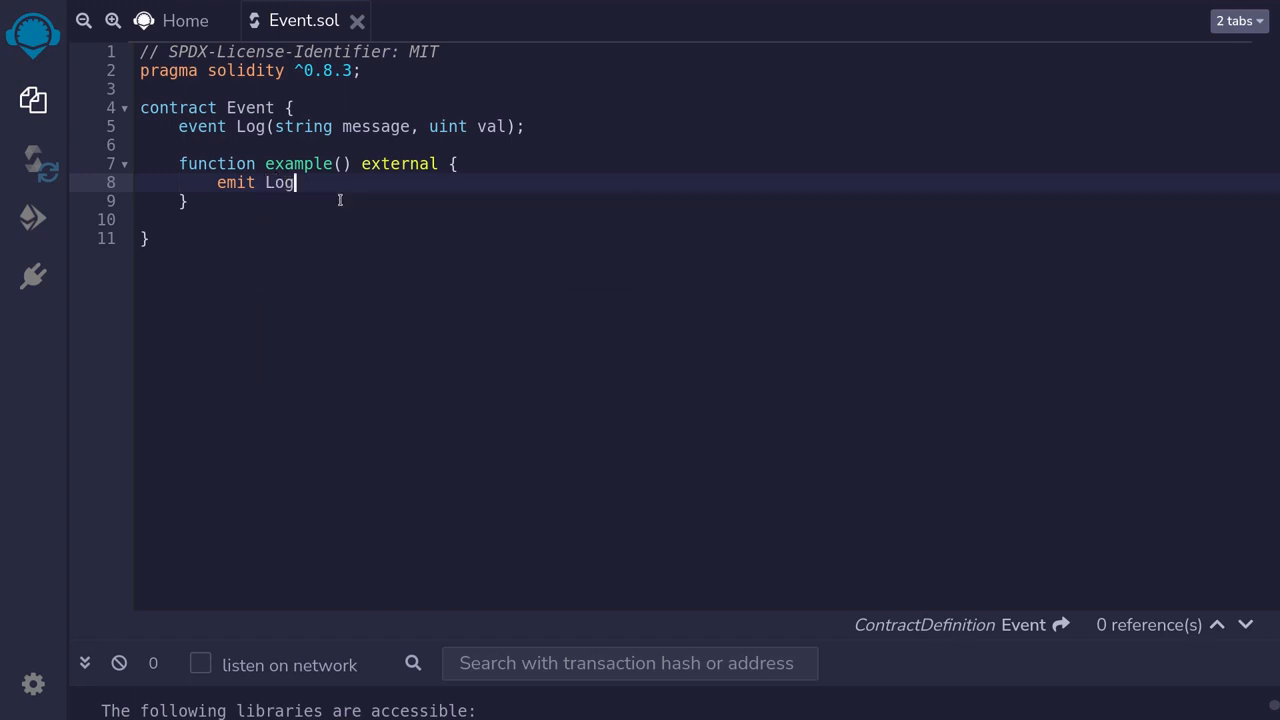
type("()")
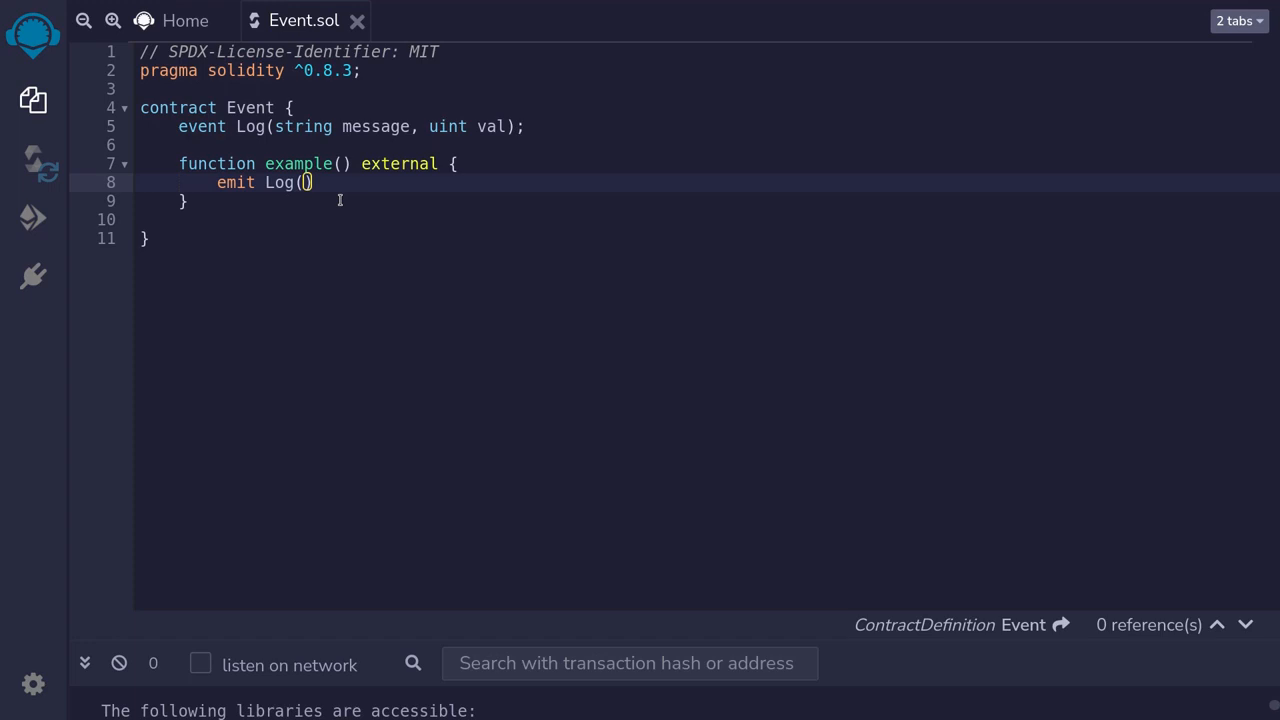
type("\"foo\"")
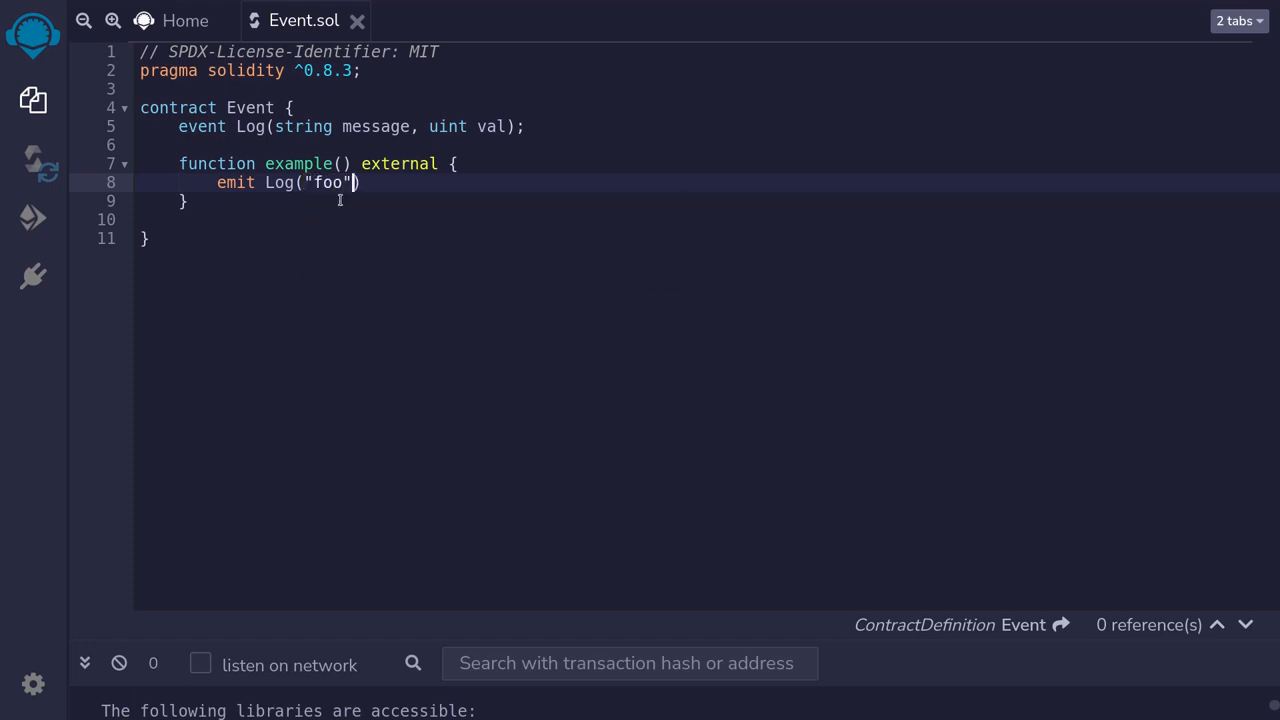
type(",")
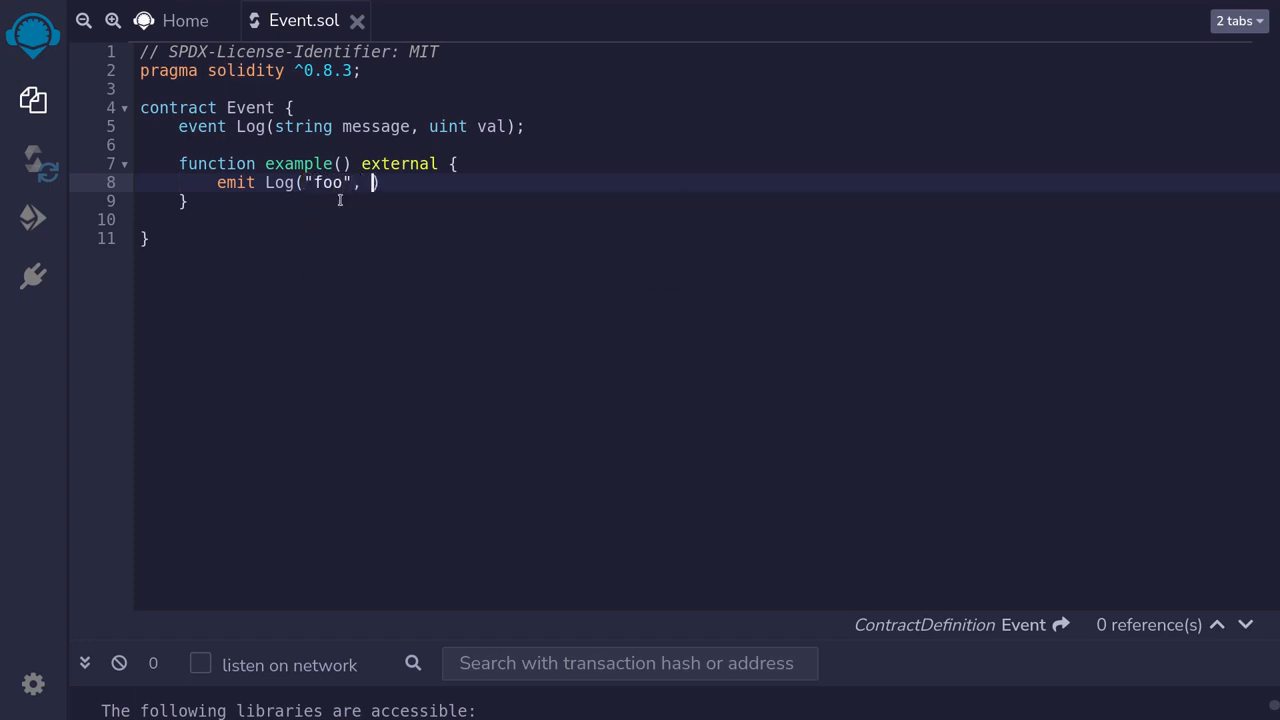
type("1234")
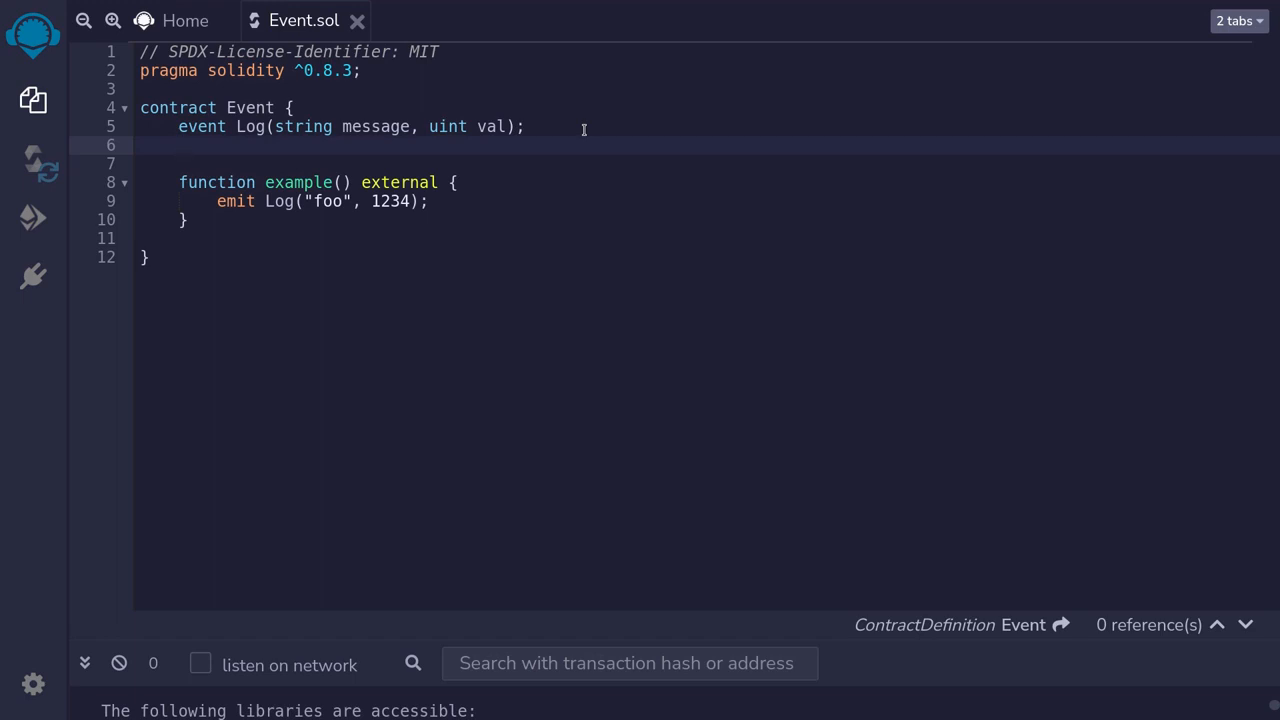
Declare 'event IndexedLog(address indexed sender, uint val);' on a new line below Log
left_click(179, 146)
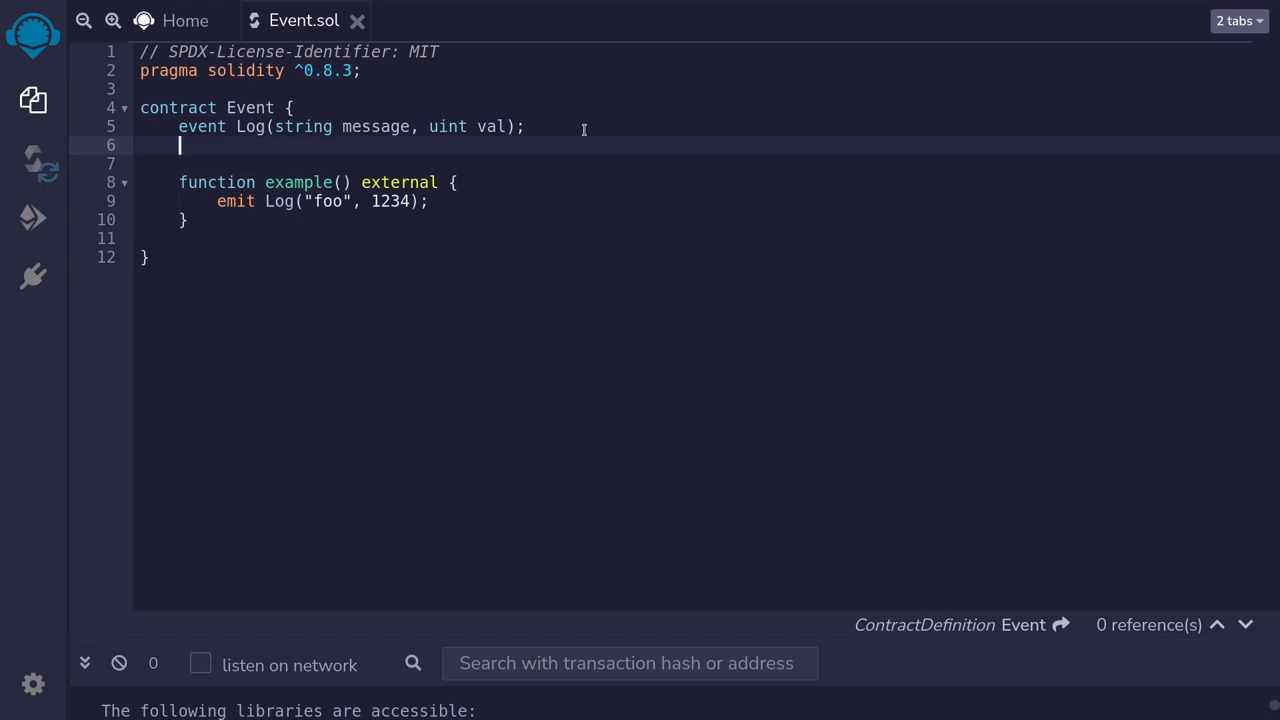
type("event")
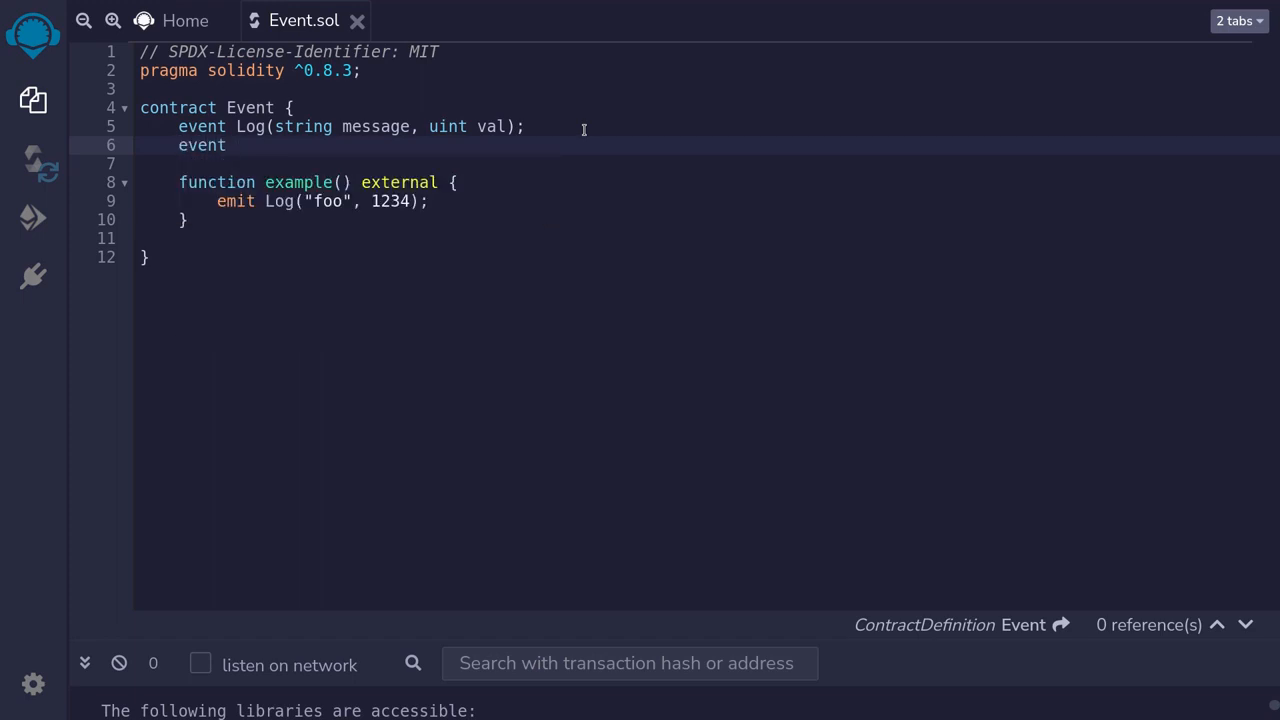
type("IndexedLog(")
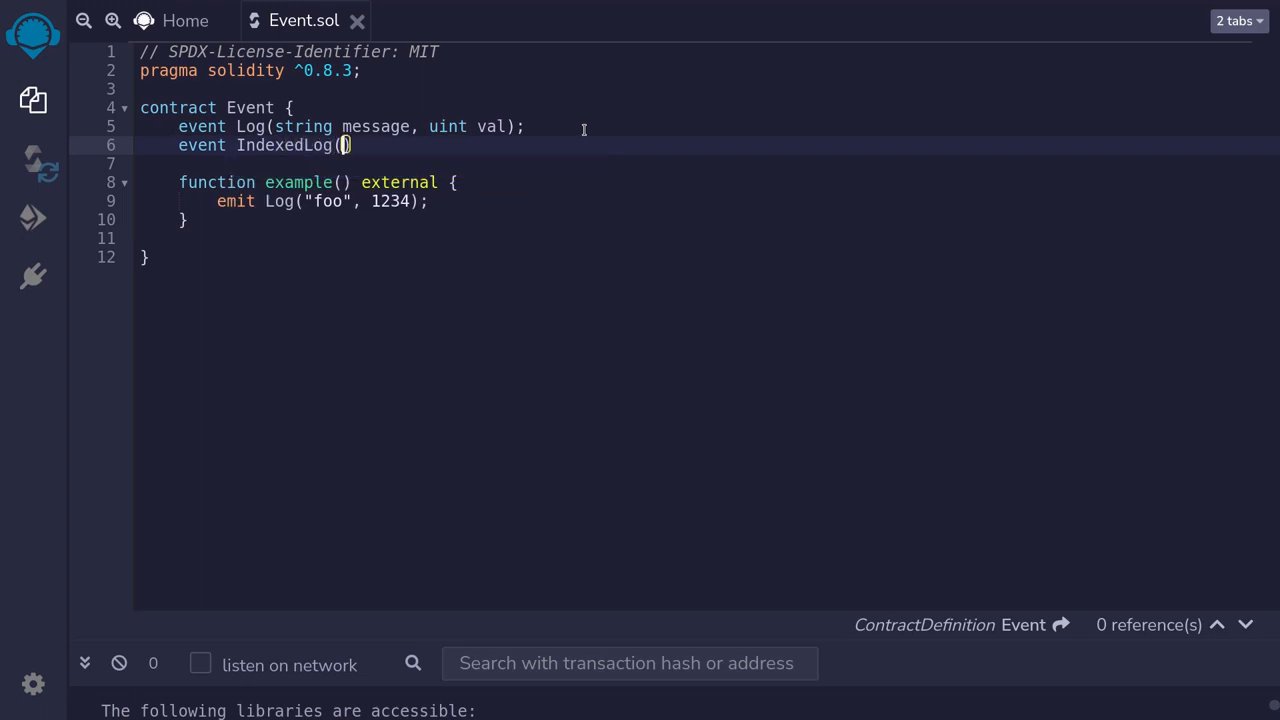
type("addres")
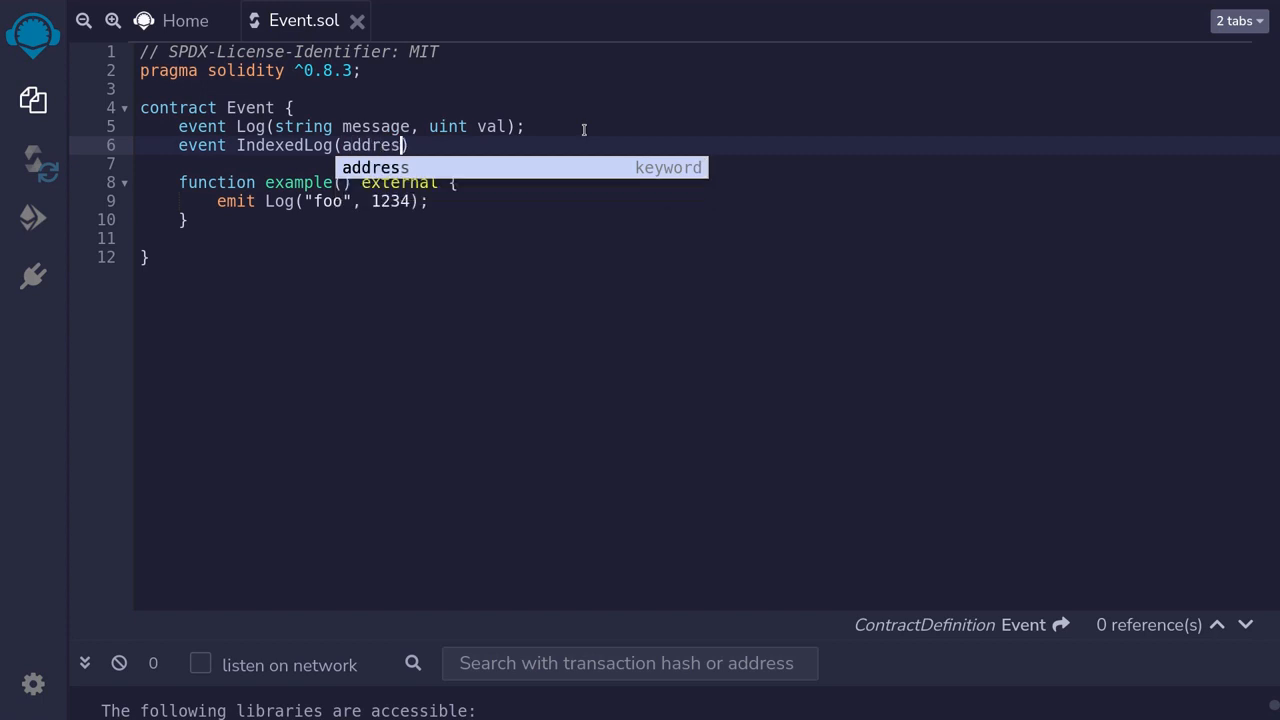
type("indexed")
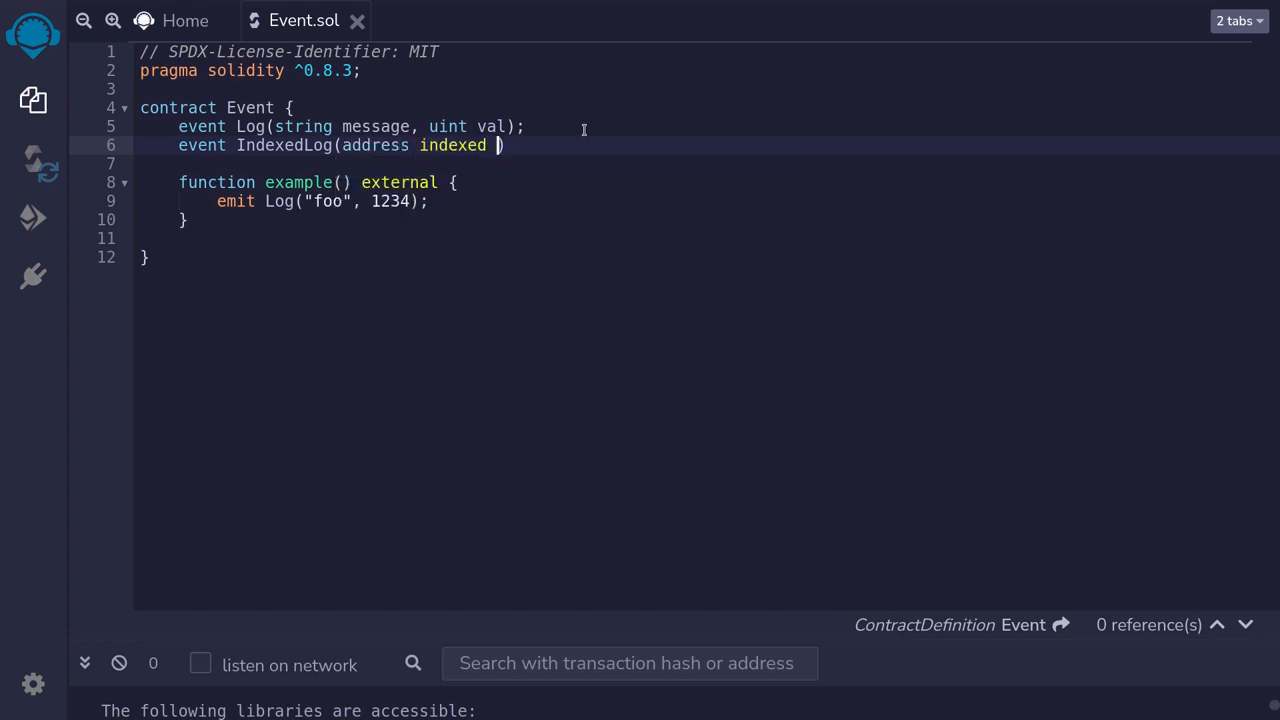
type("sender,")
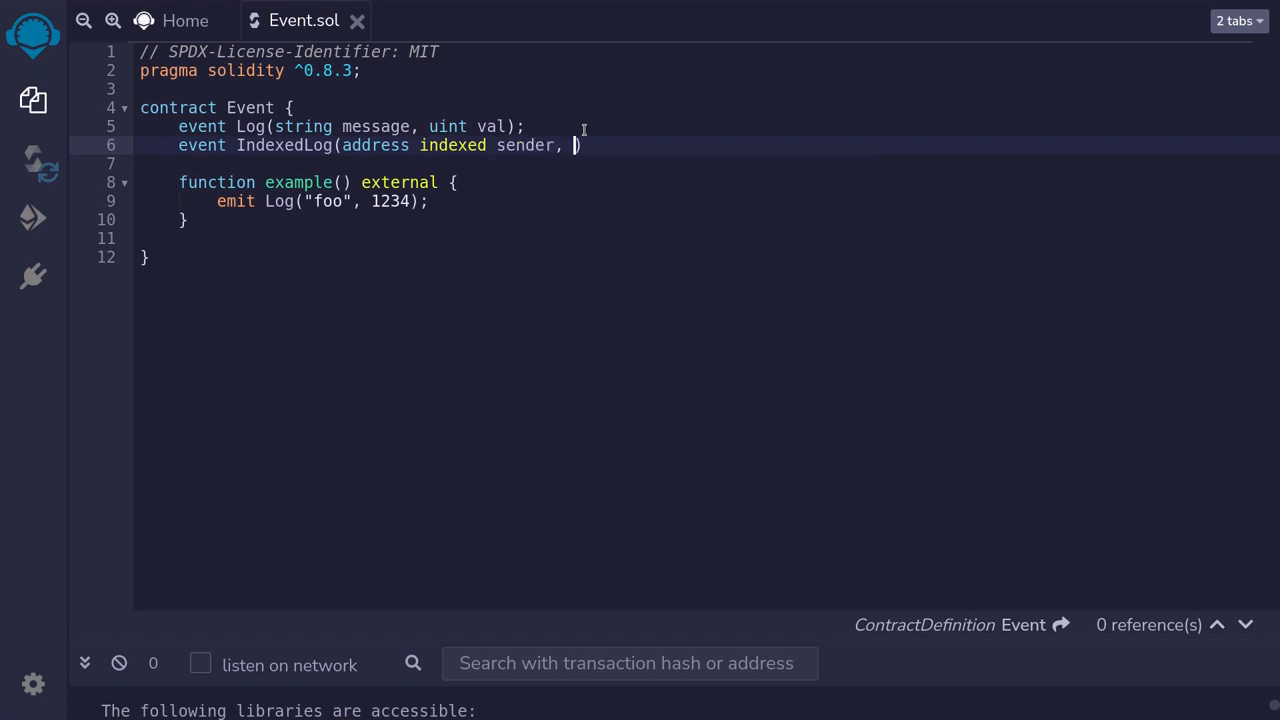
type("uint val")
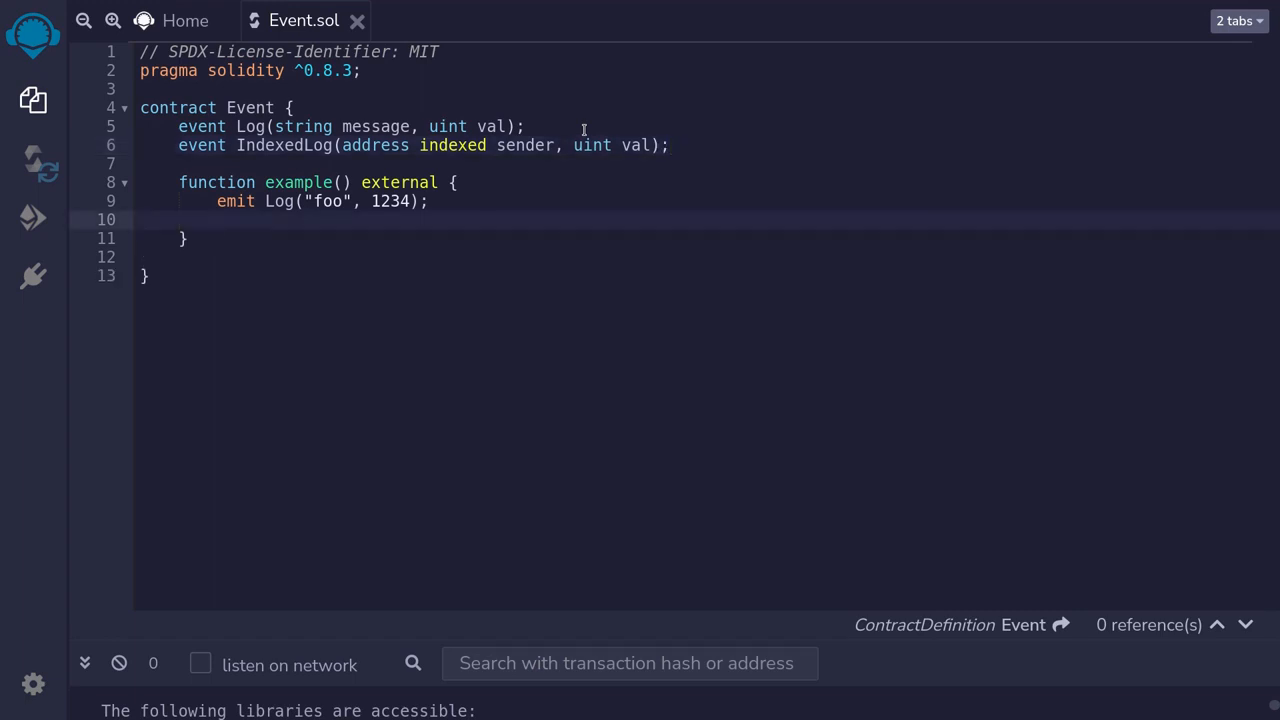
Emit IndexedLog(msg.sender, 789) in example() and add a '// up to 3 index' comment above the event
type("emit Inde")
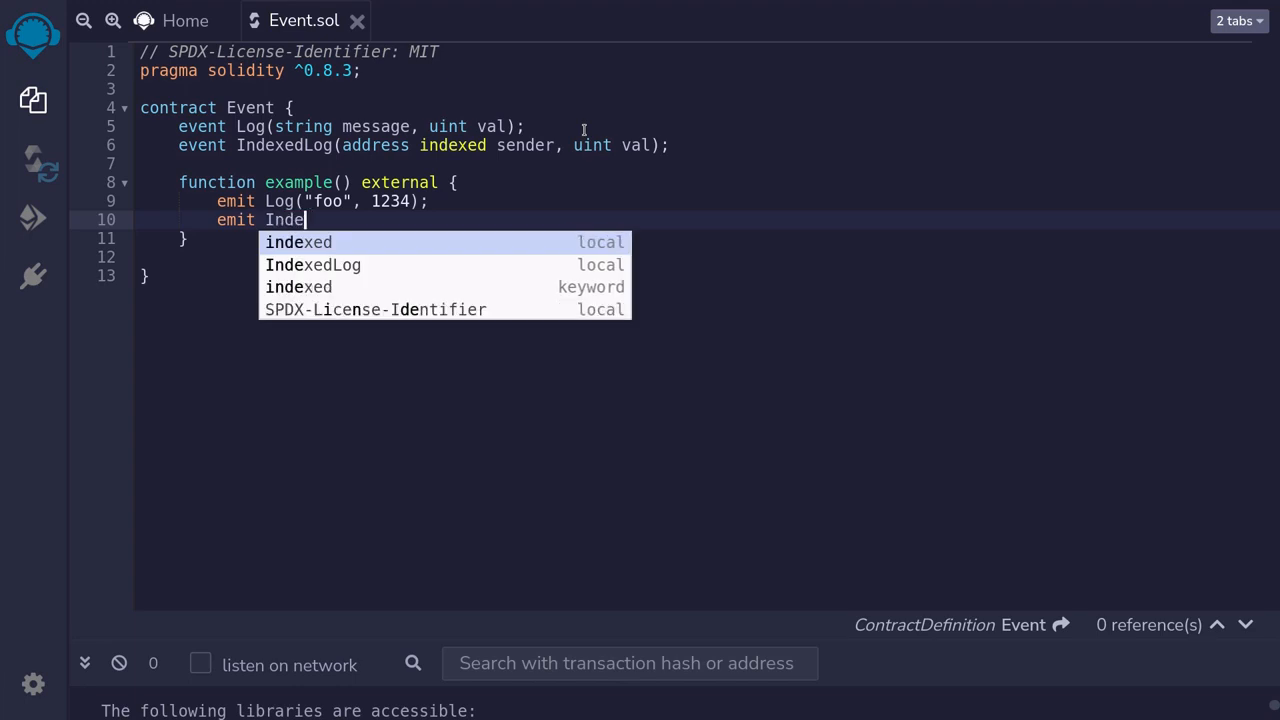
left_click(313, 264)
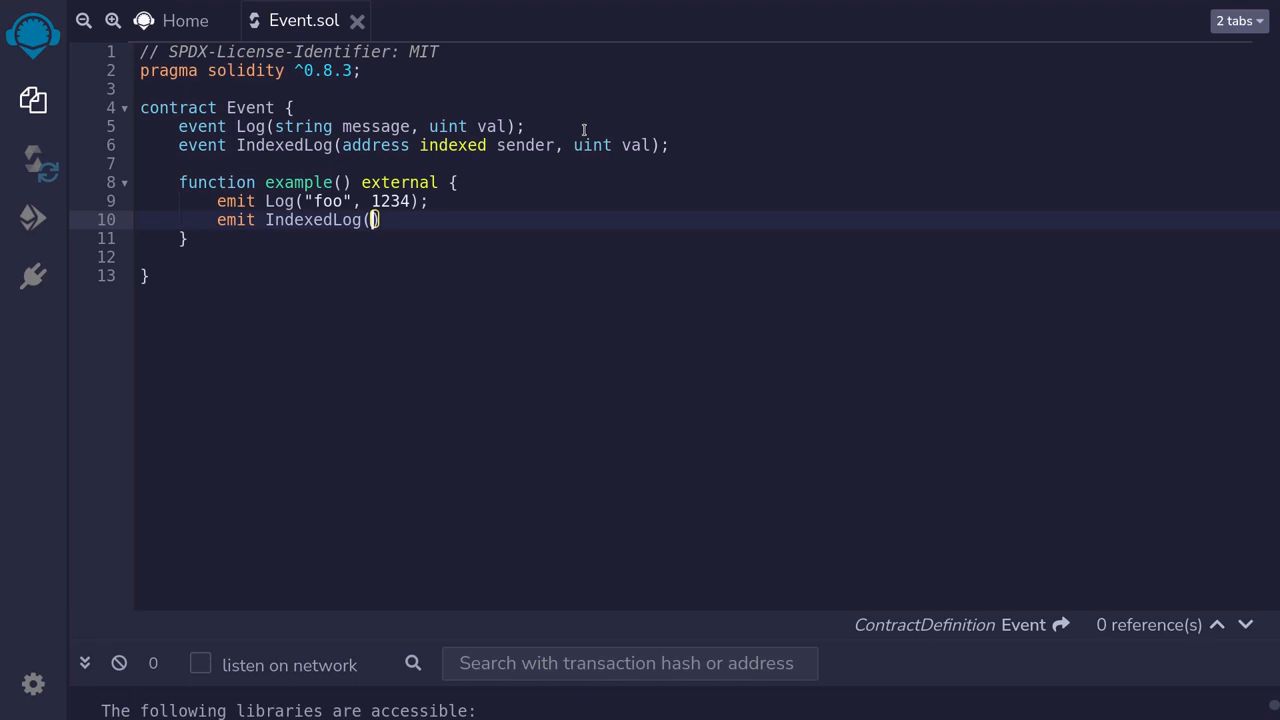
type("msg.sender, 789")
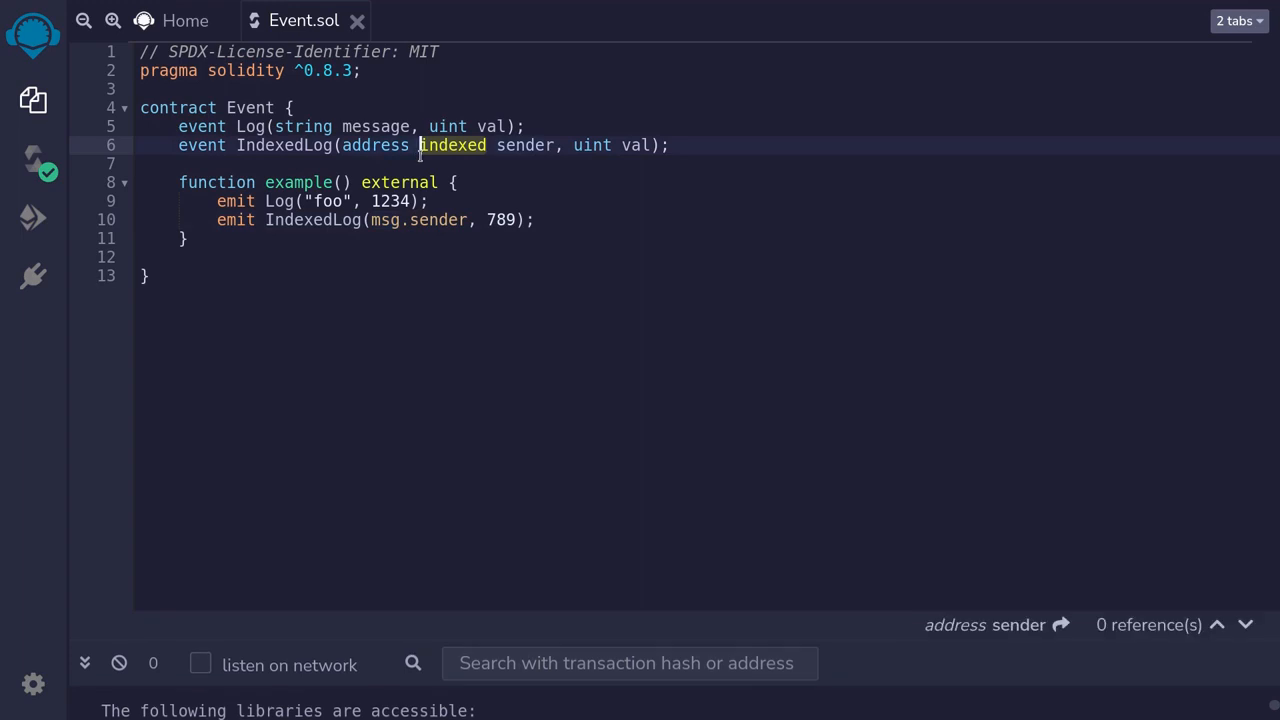
left_click(312, 219)
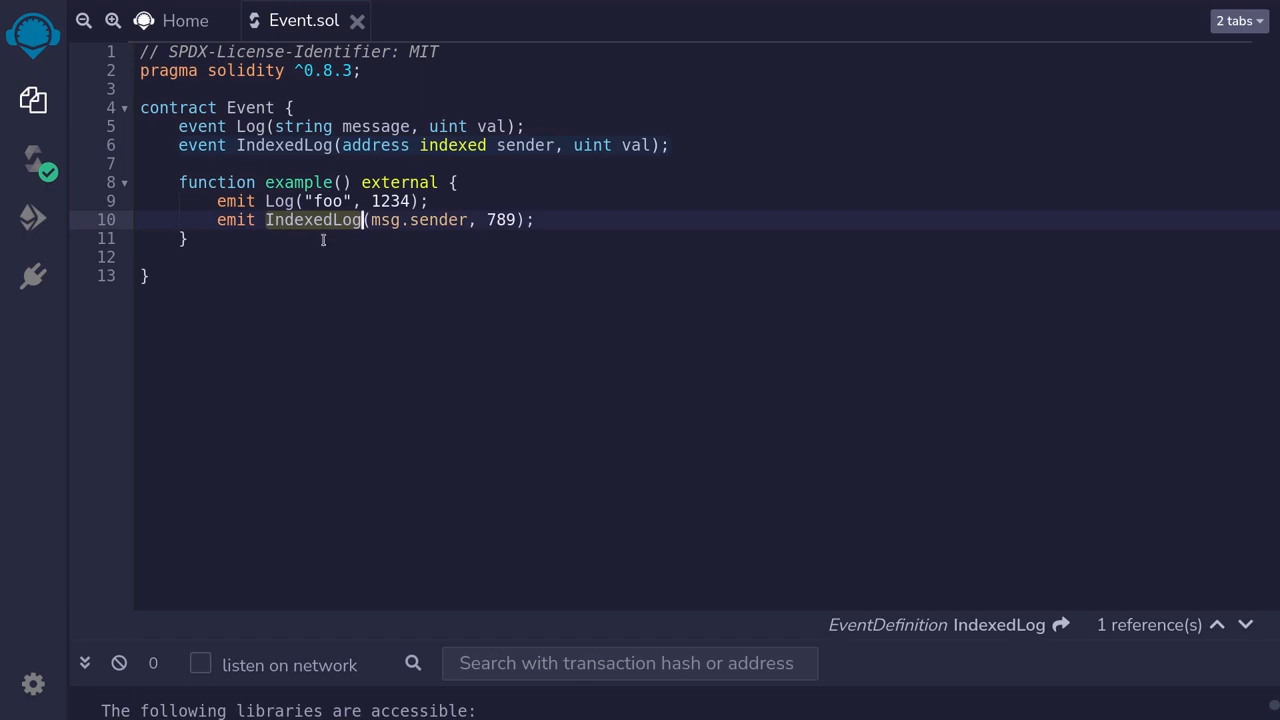
mouse_move(324, 227)
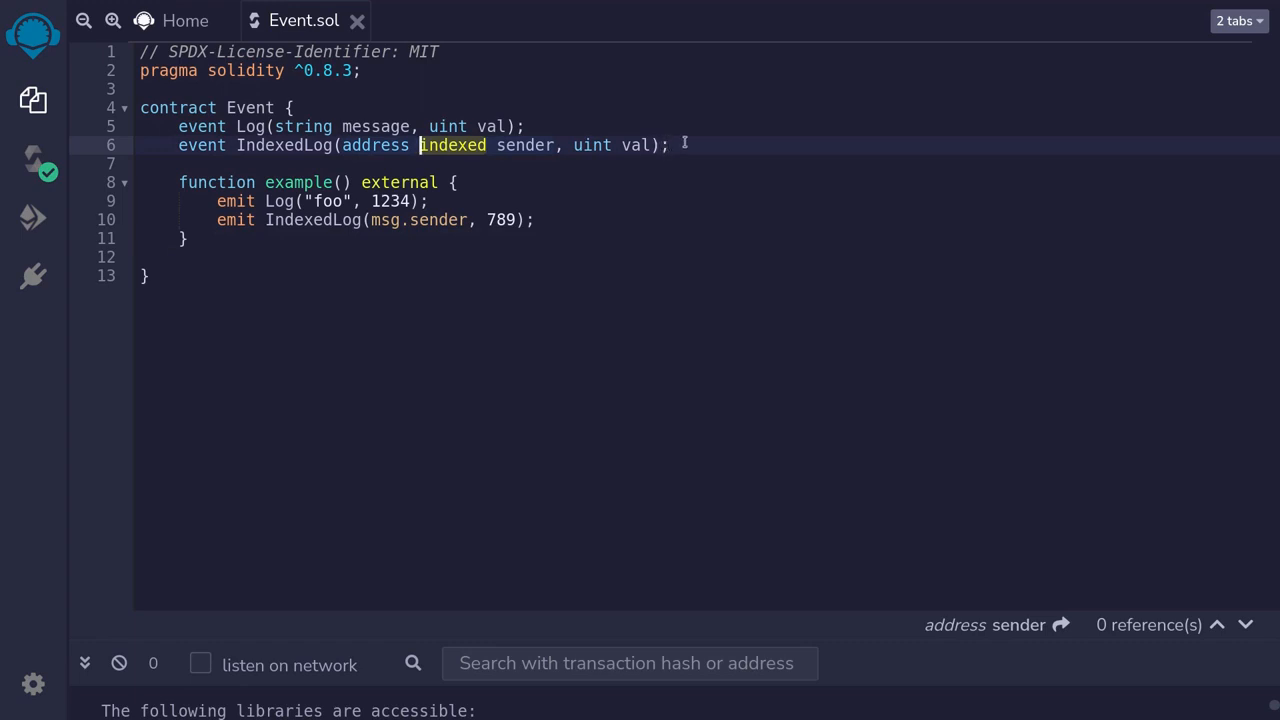
type("// up to 3 index")
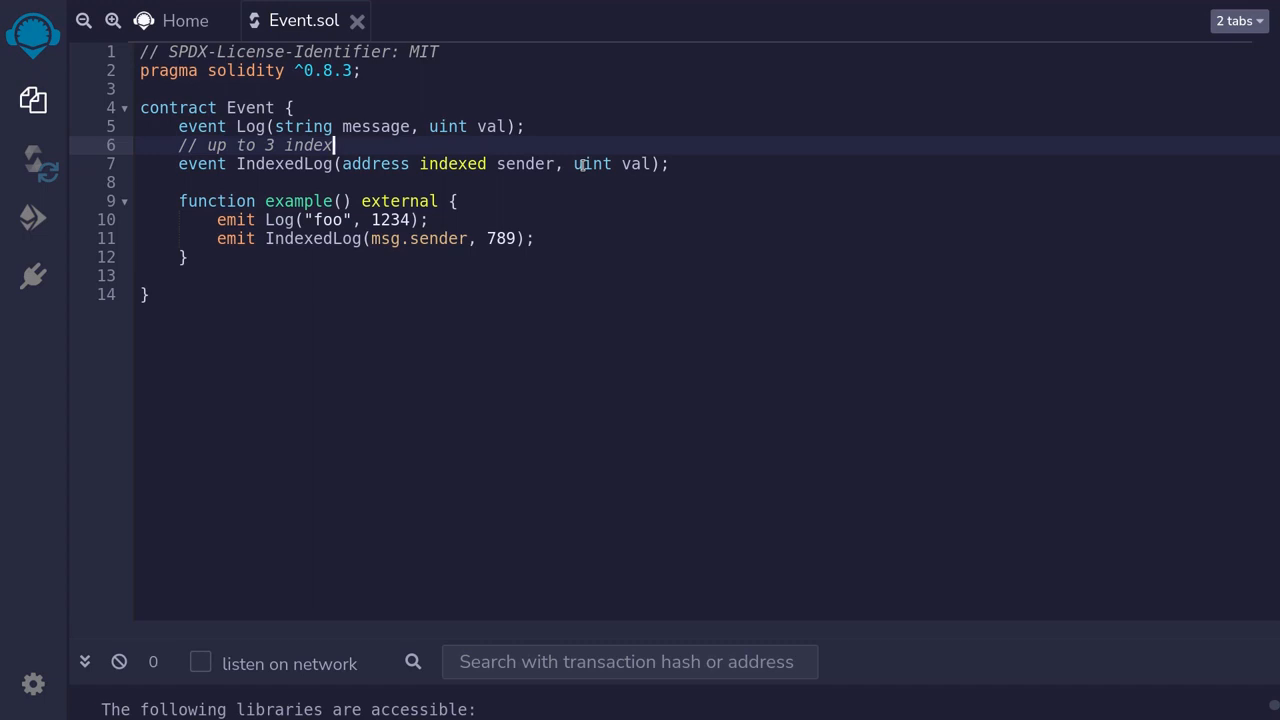
Declare 'event Message(address indexed _from, address indexed _to, string message);' below example()
key("Enter")
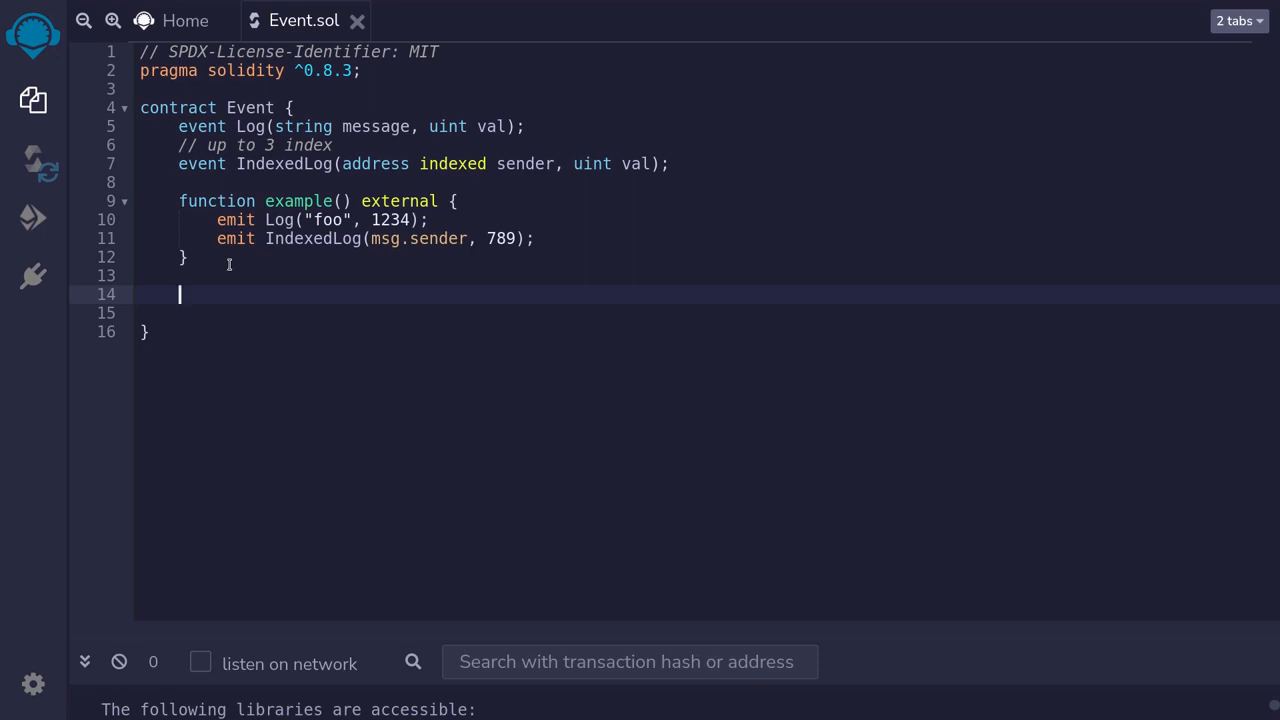
type("event")
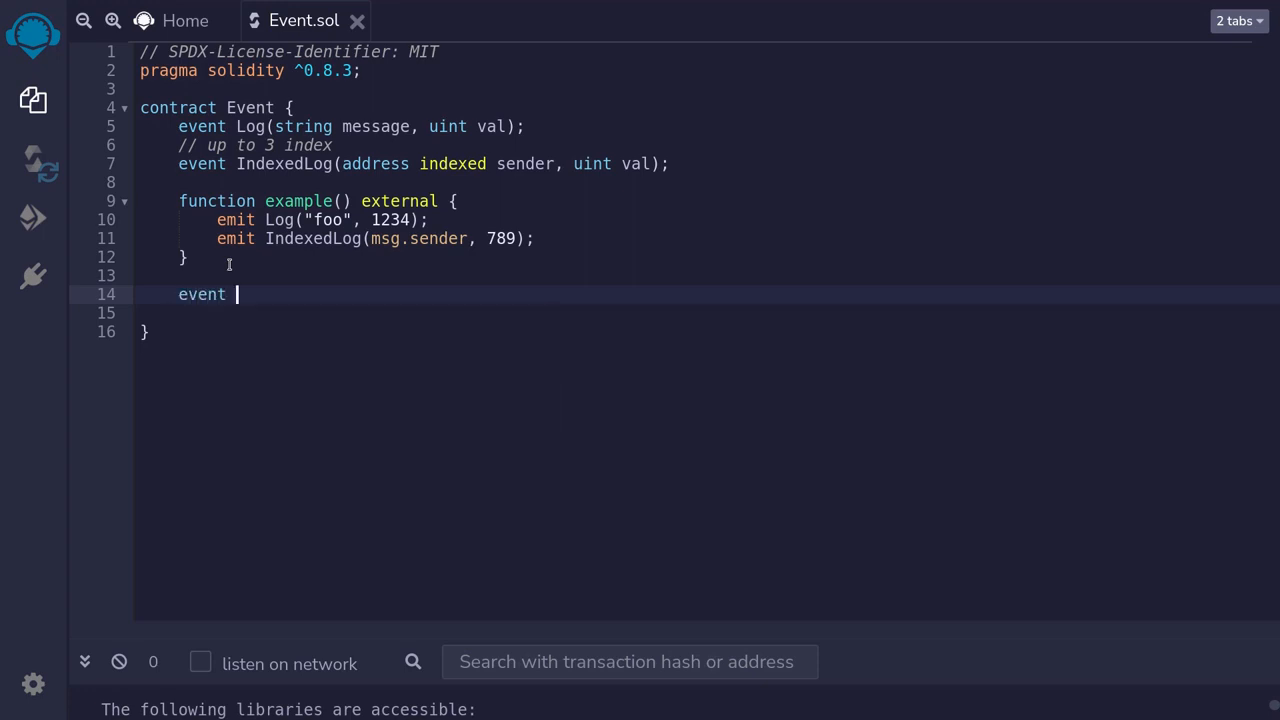
type("Message(")
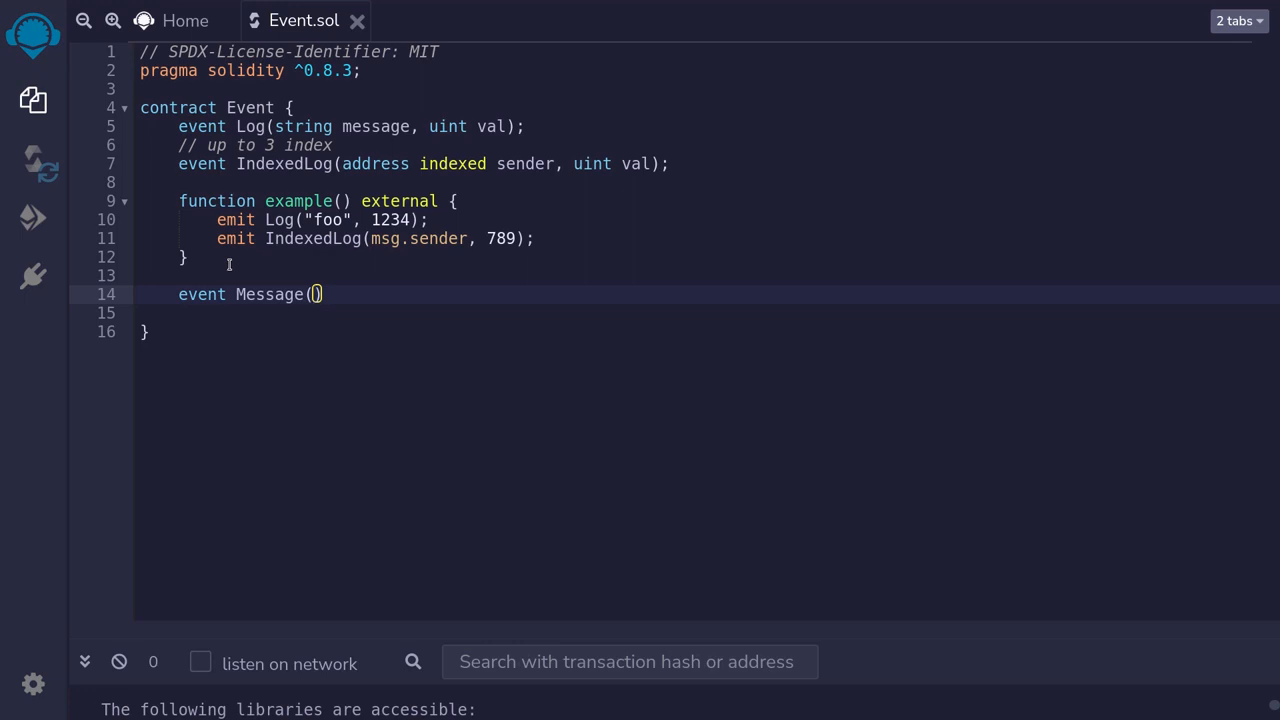
type("address")
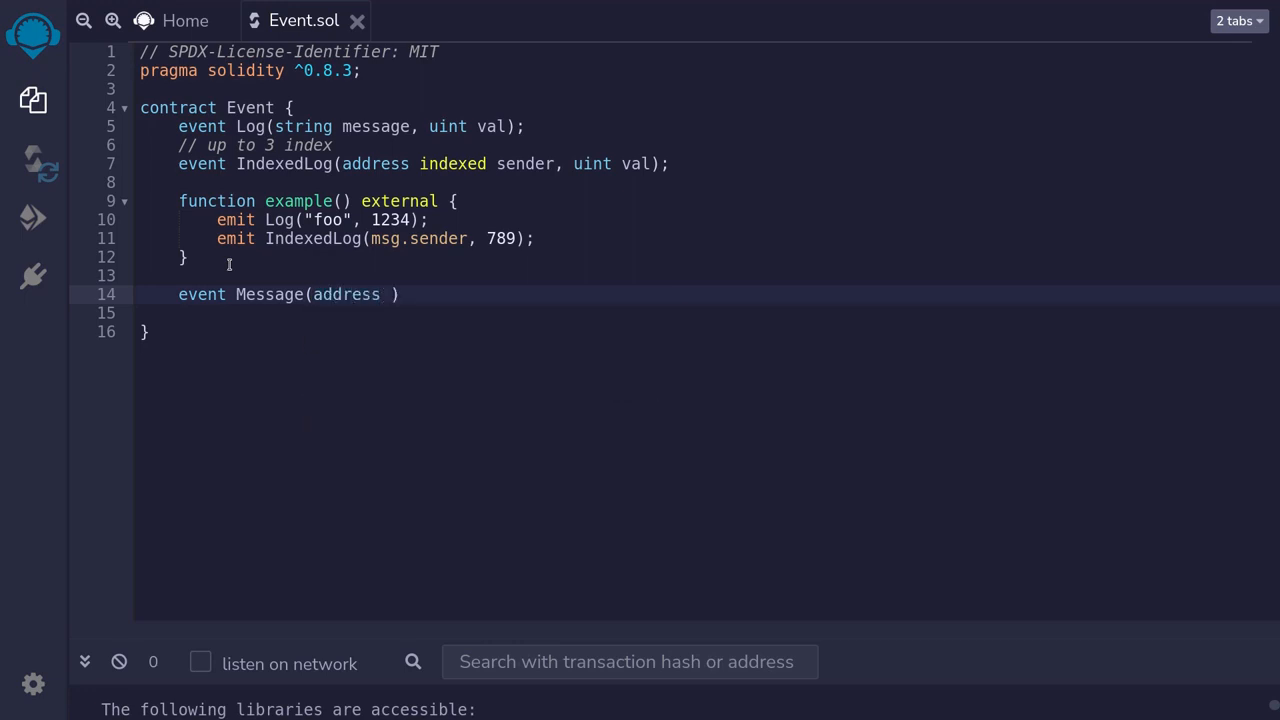
type("indexed")
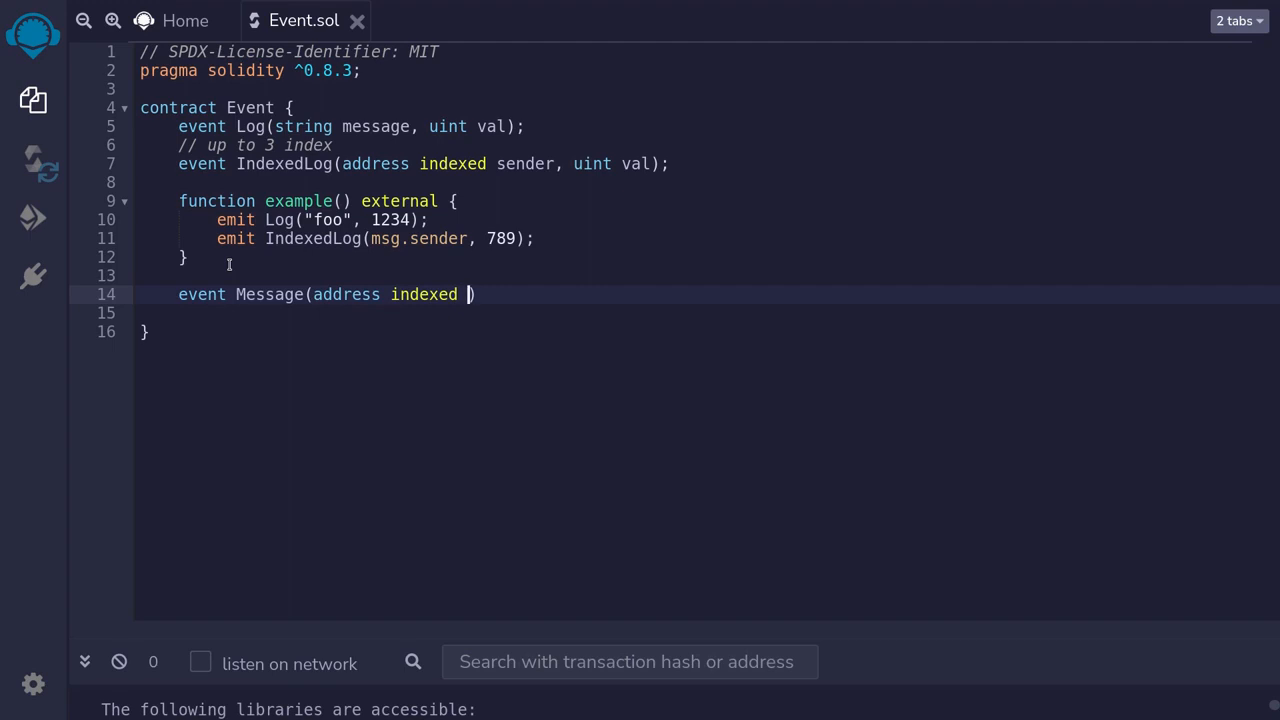
type("_from")
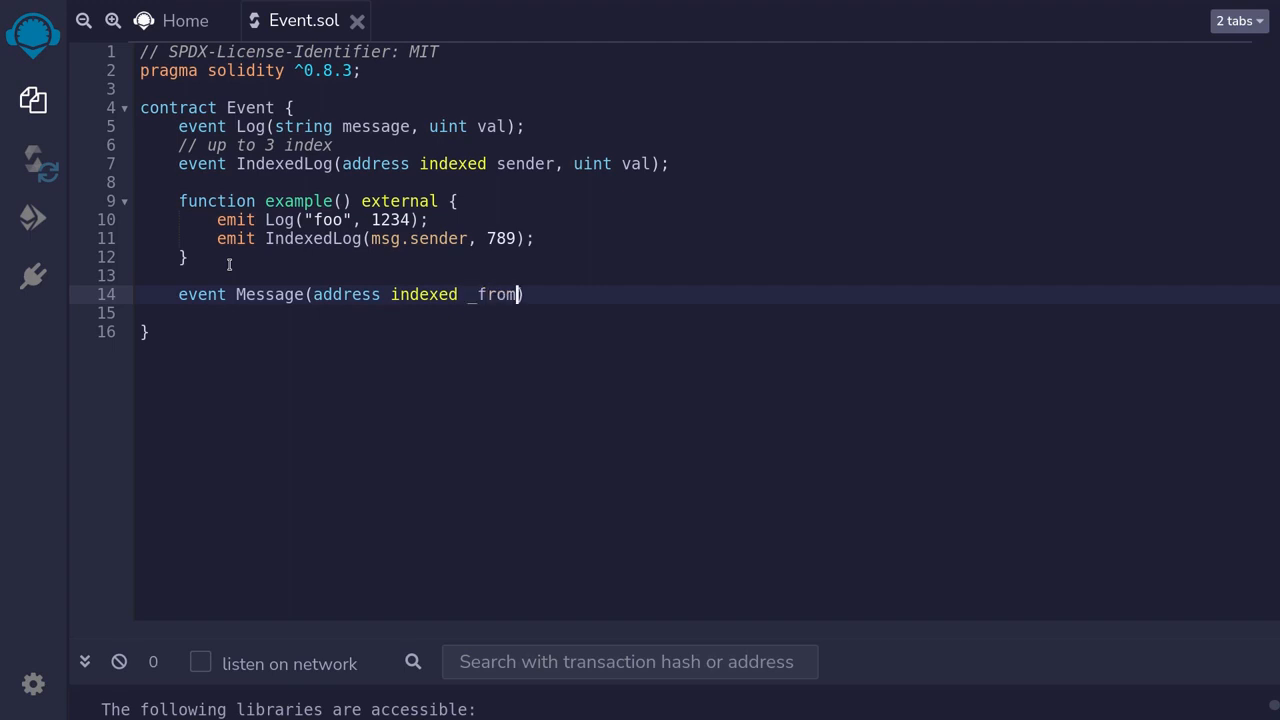
type(",")
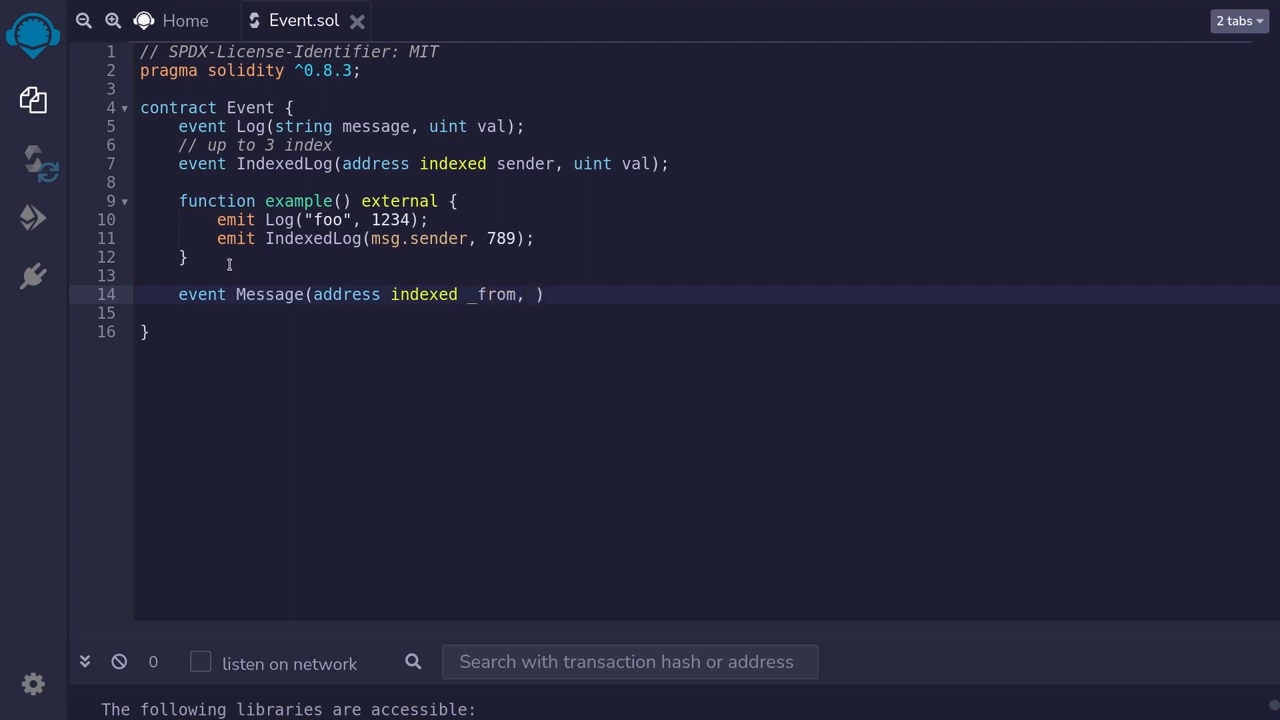
type("address indexed")
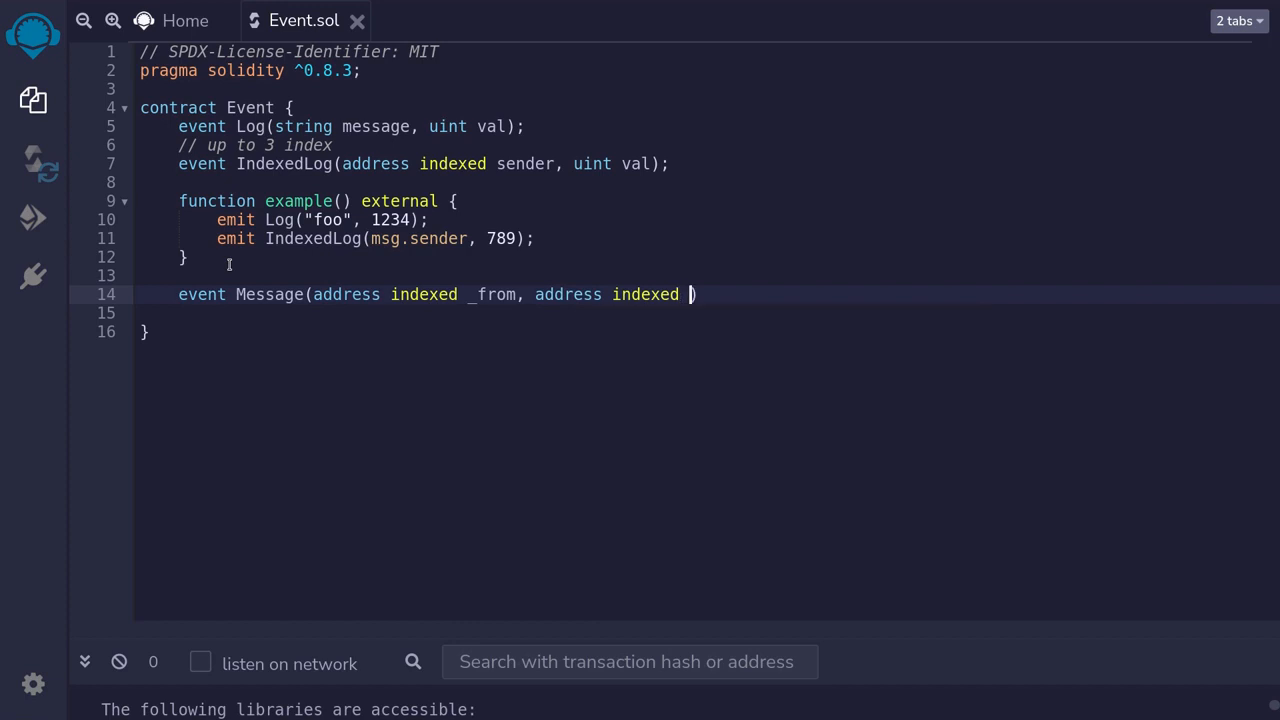
type("_to,")
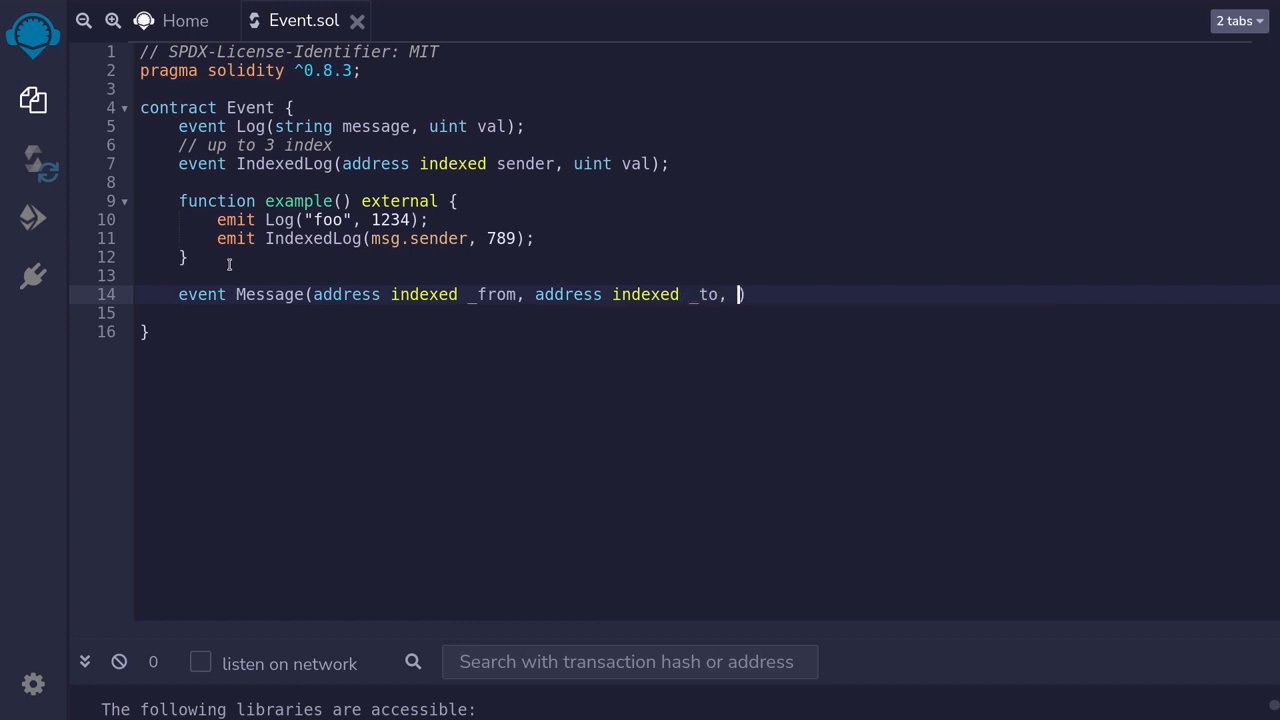
type("string message")
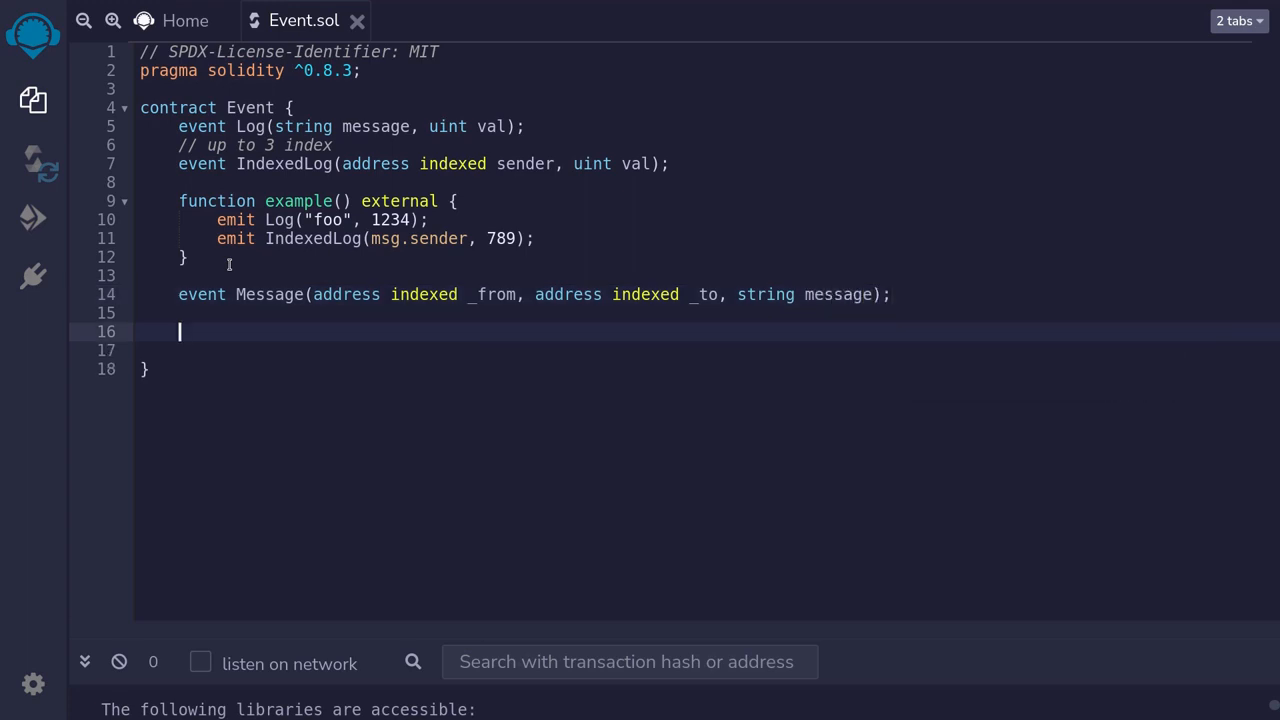
Write the signature 'function sendMessage(address _to, string calldata message) external {'
type("function sendMessage(")
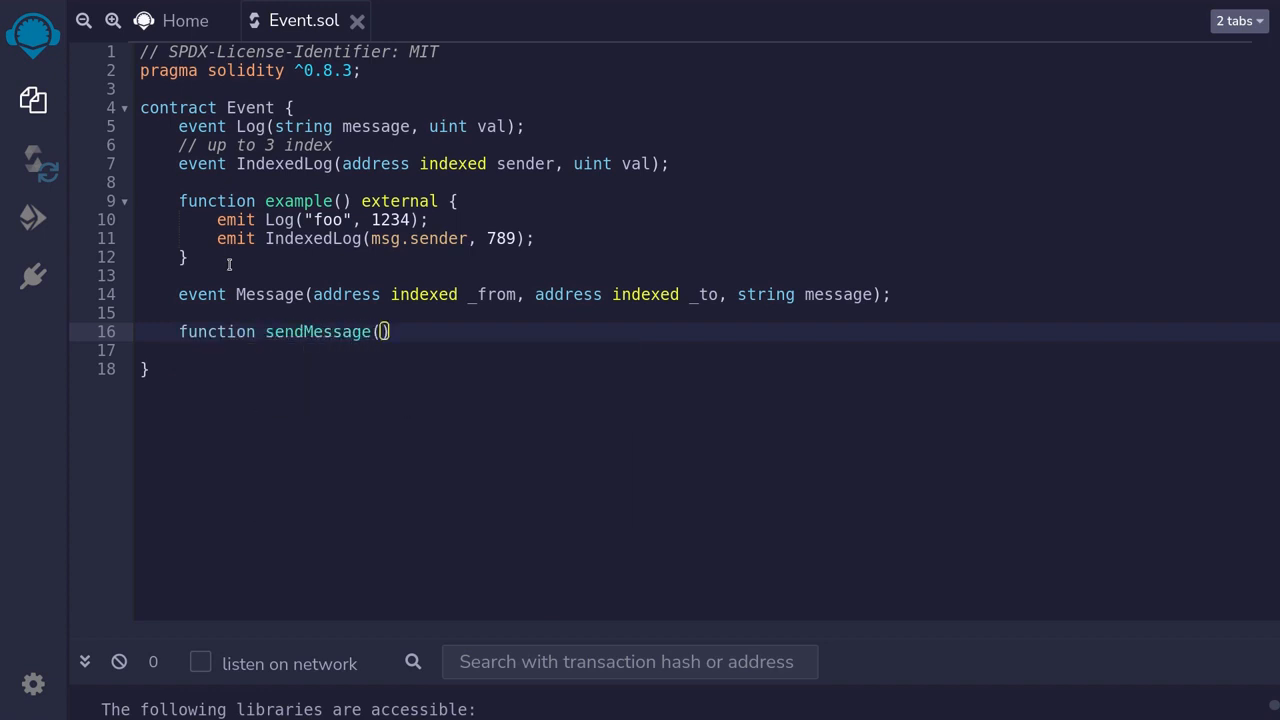
type("address _to,")
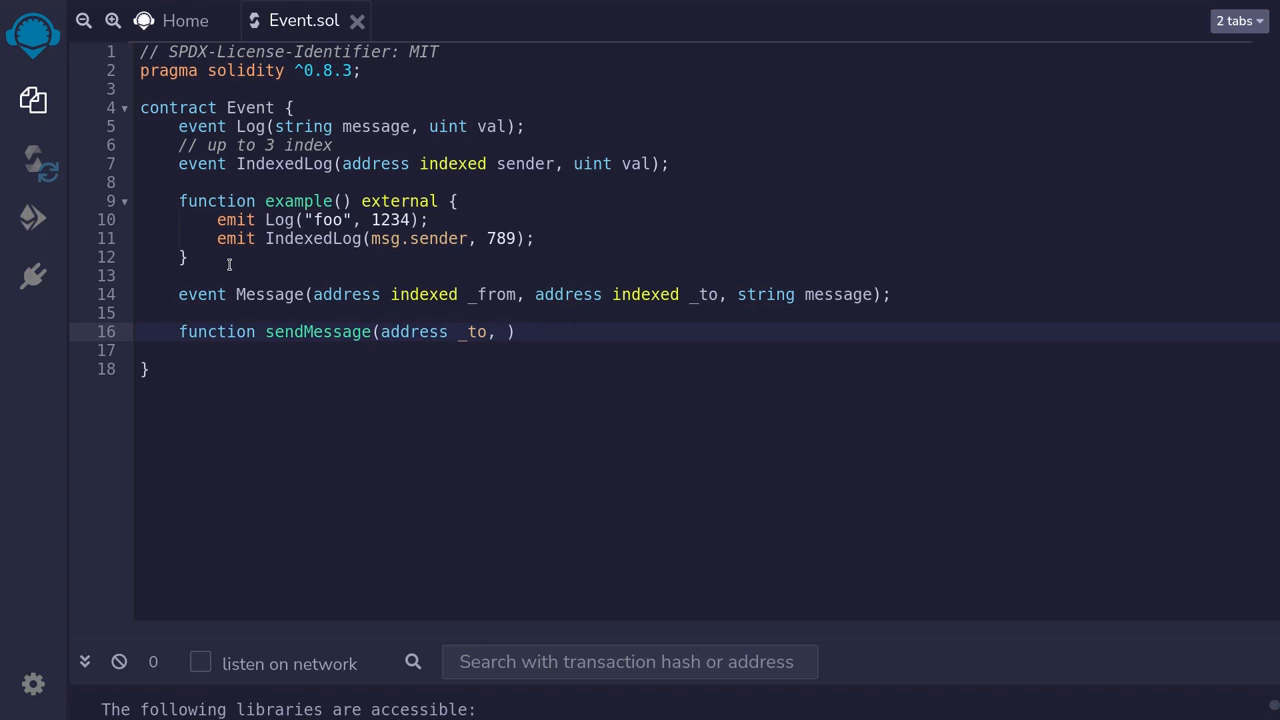
type("string")
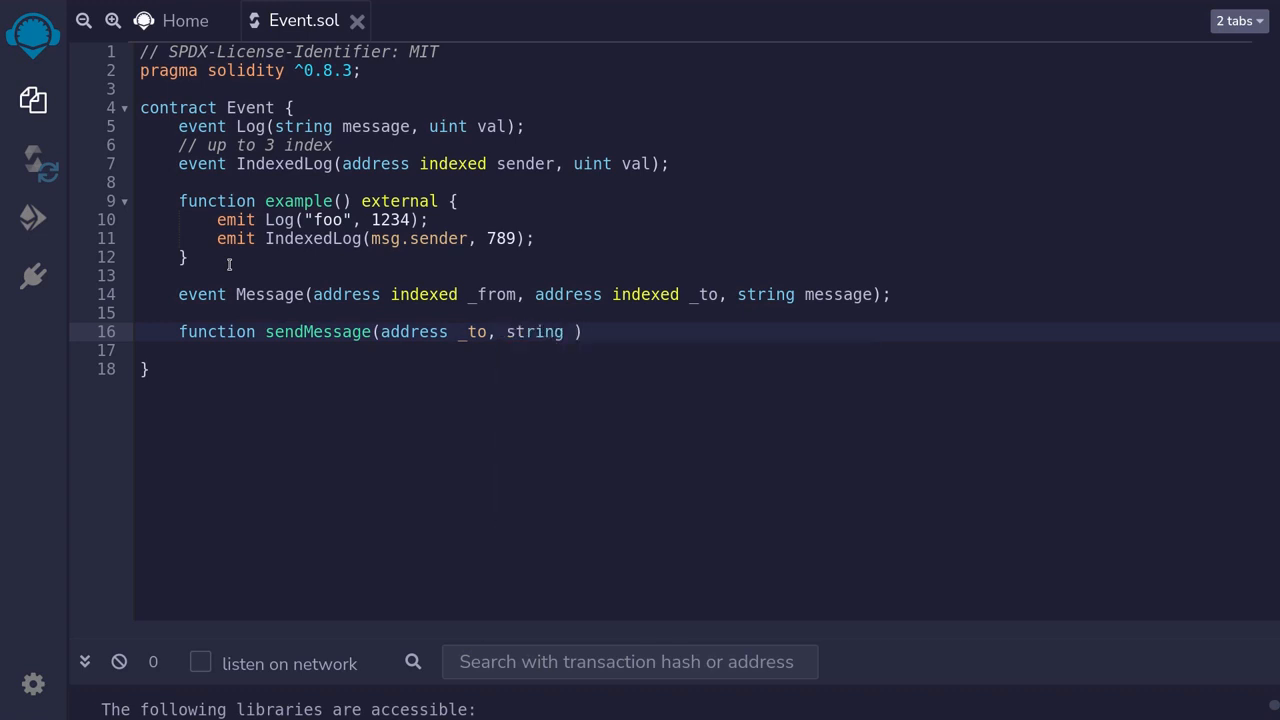
type("calldata messag")
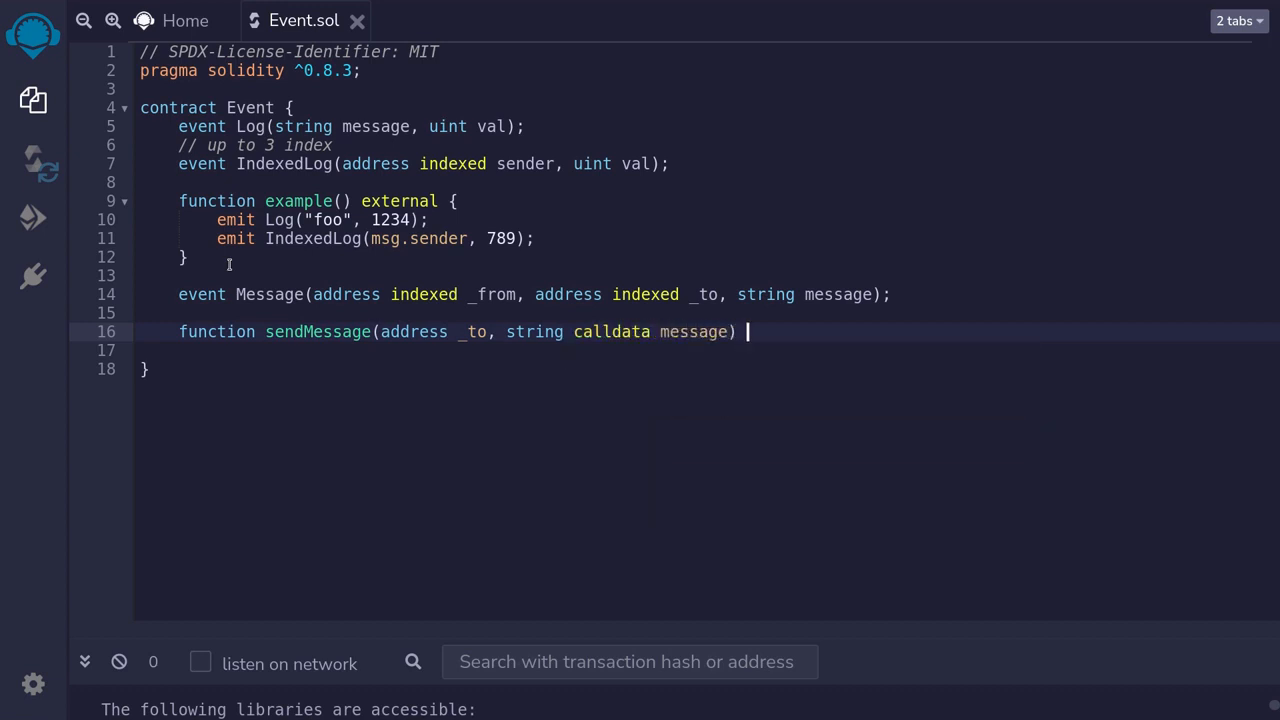
type("external {")
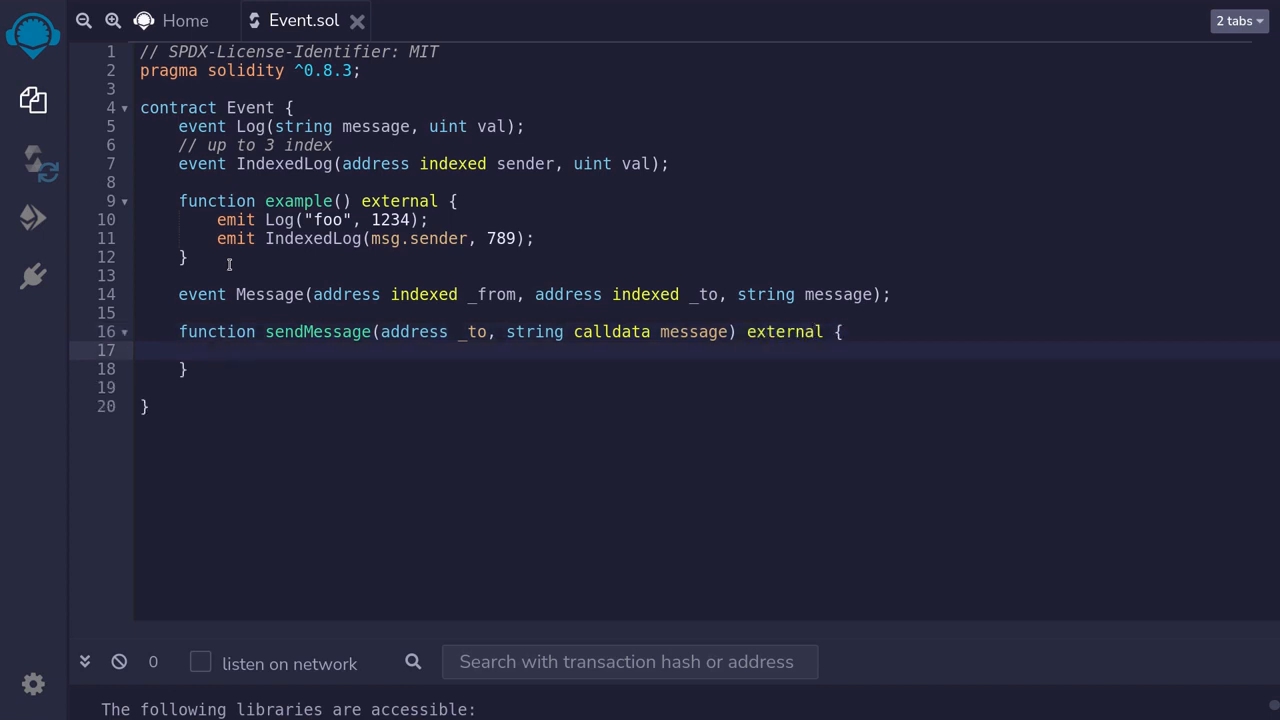
Make sendMessage emit Message(msg.sender, _to, message), completing names via autocomplete
type("e")
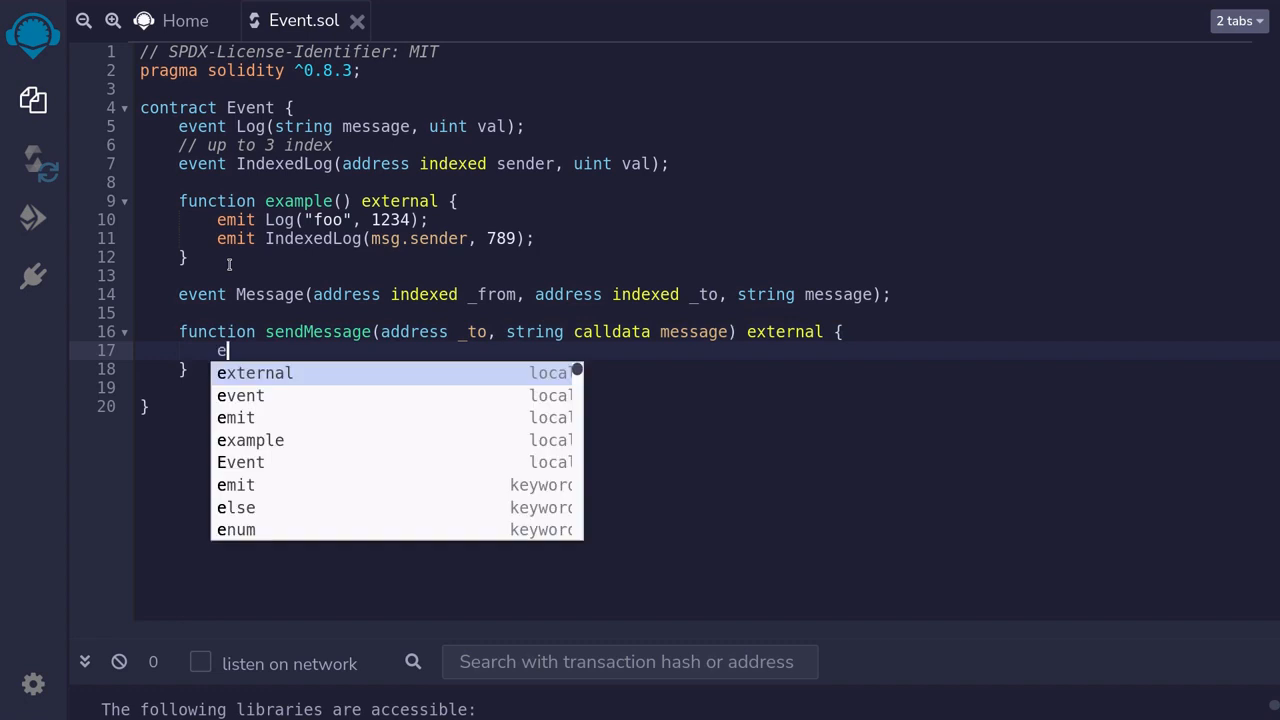
type("mit Message")
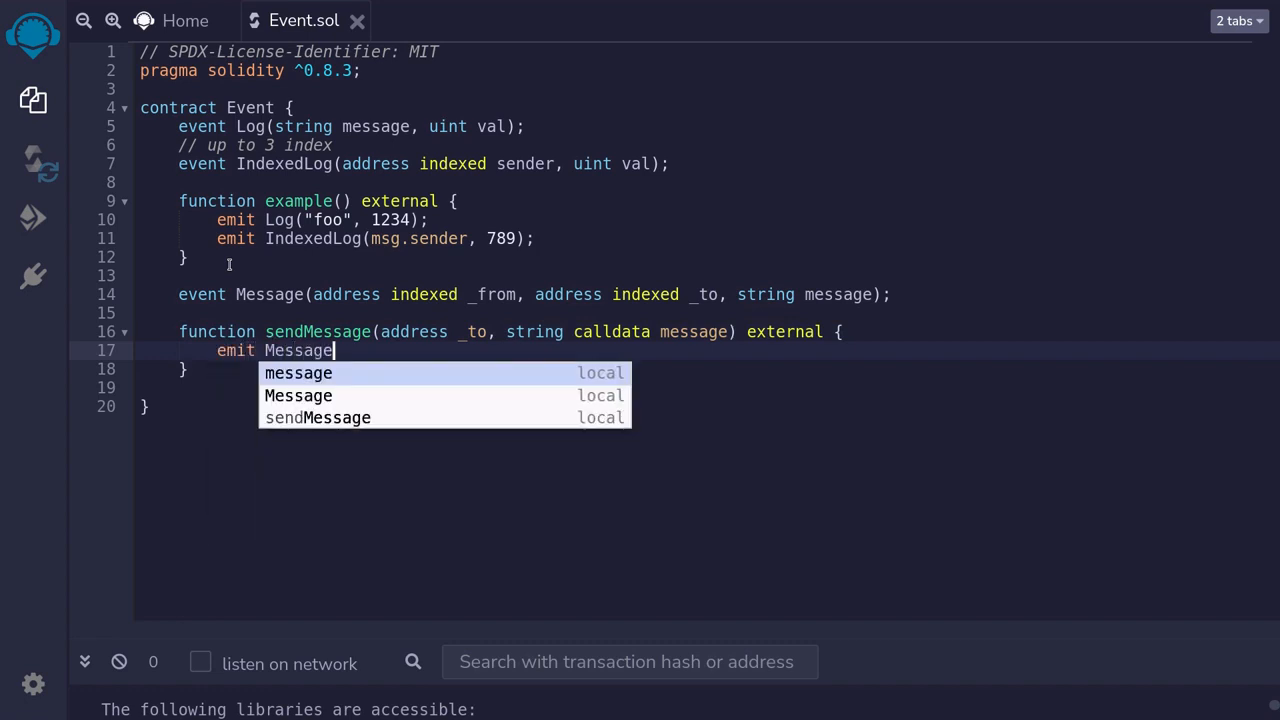
type("(msg.sender,")
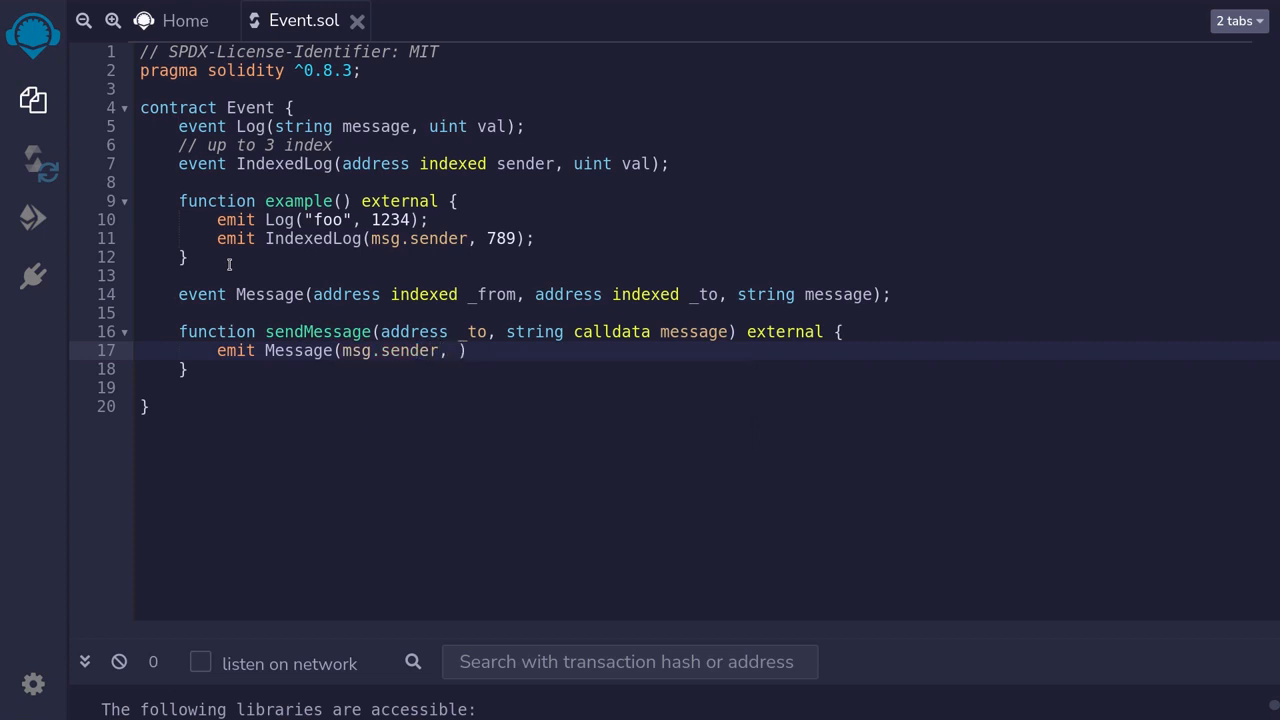
type("_to,")
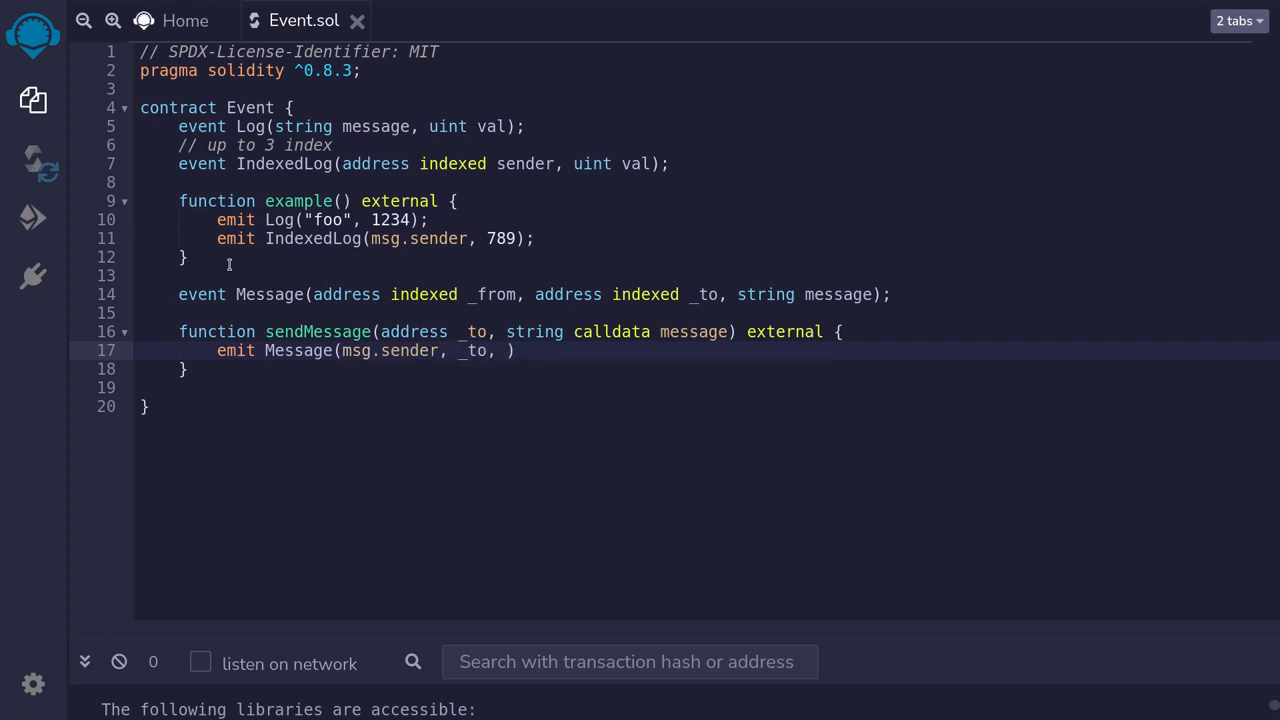
type("message")
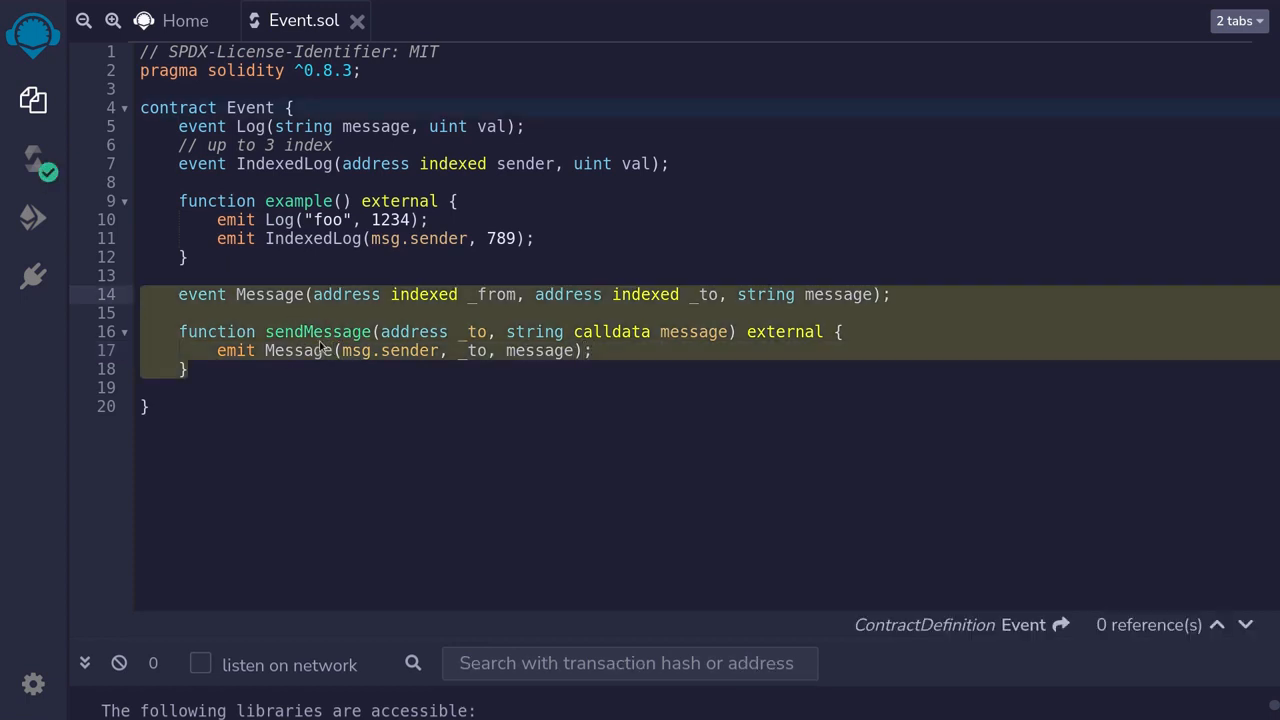
left_click(145, 294)
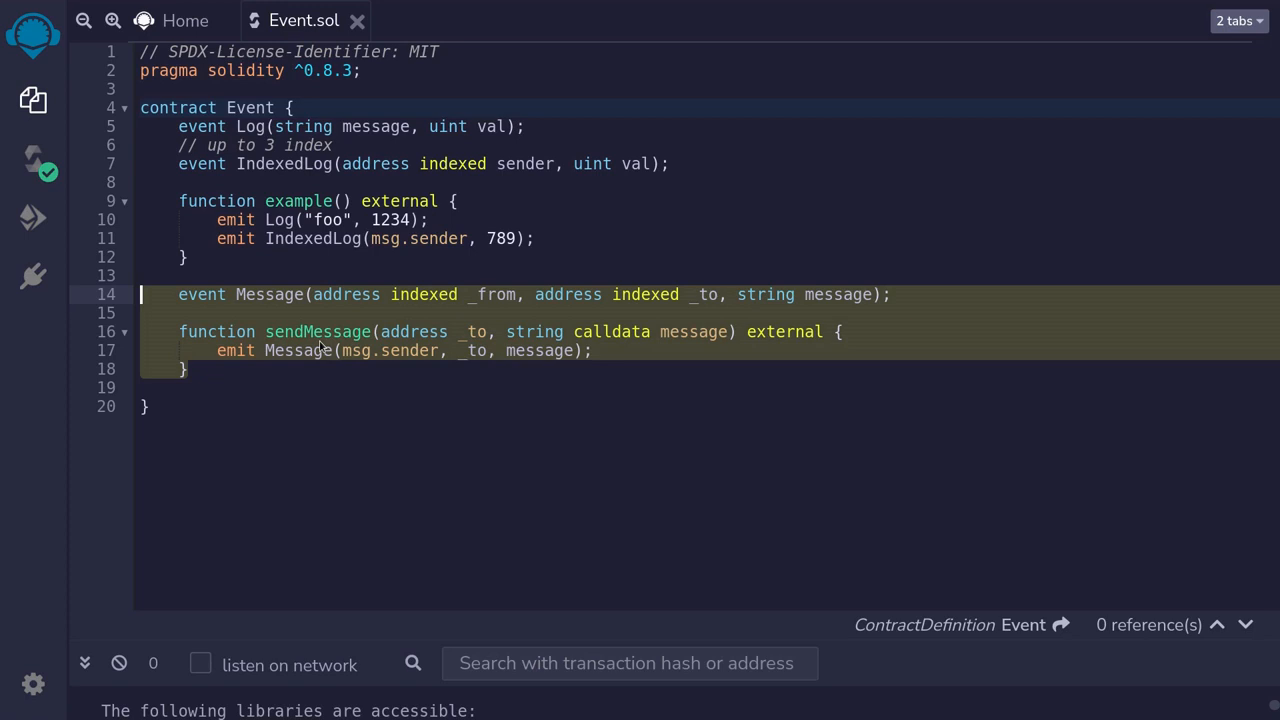
left_click(318, 331)
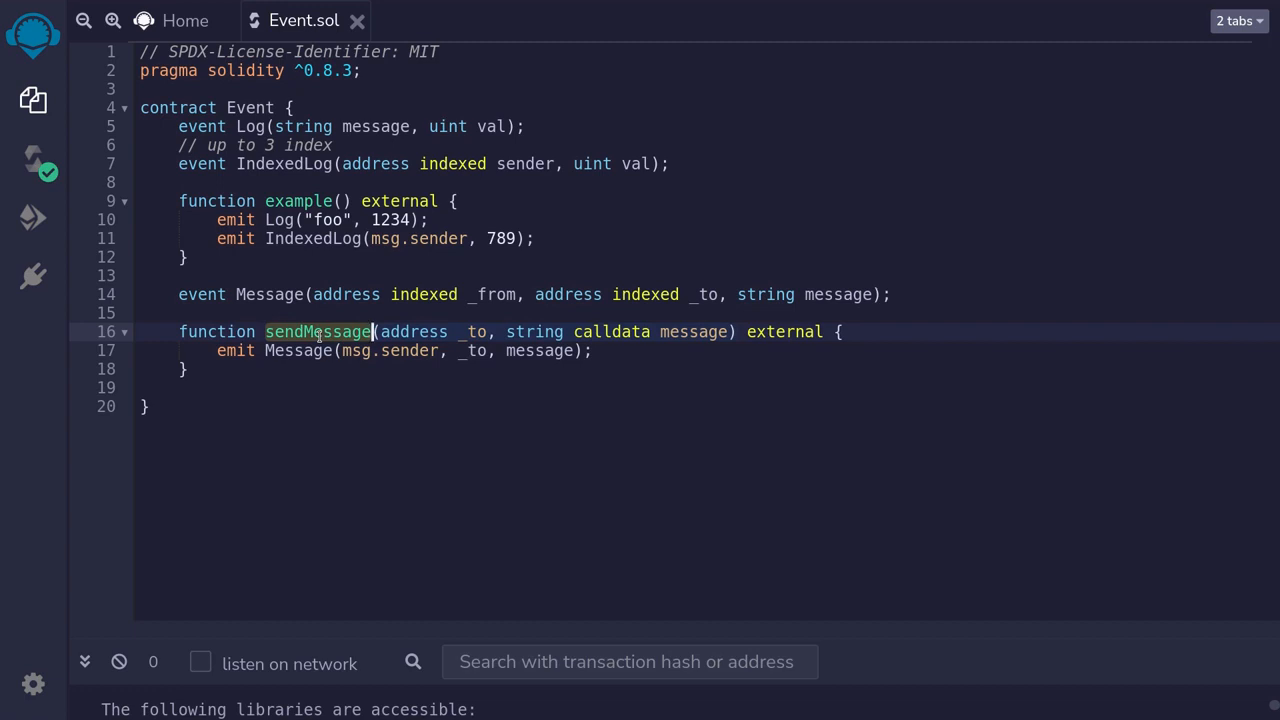